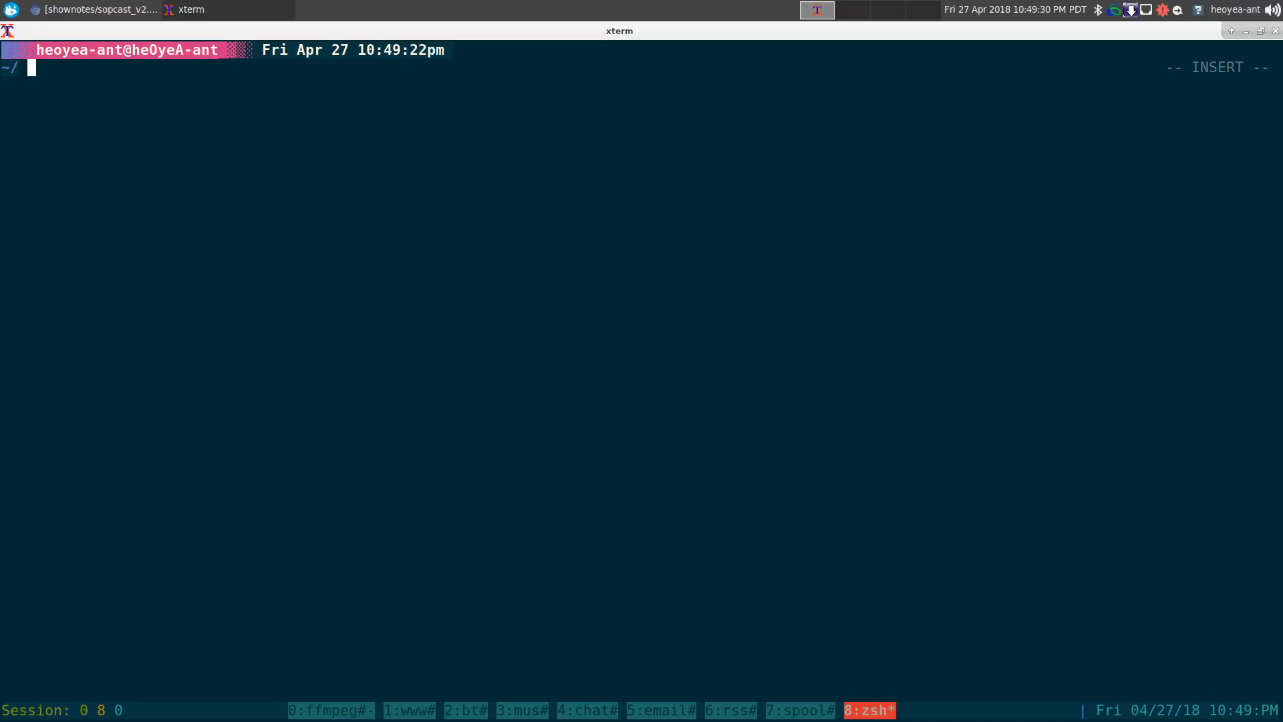
Complete spp to spp-discoverychannel and run it, streaming Discovery Channel in mpv
{"action": "type", "text": "spp"}
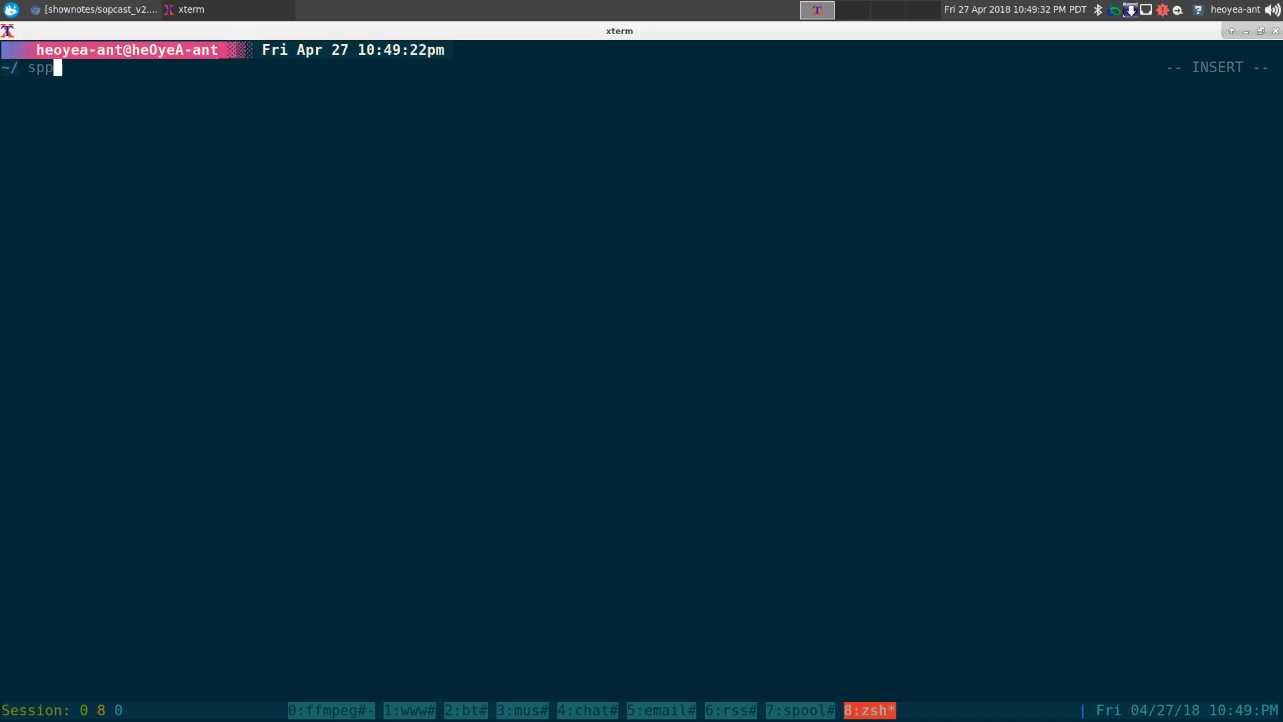
{"action": "key", "text": "Tab"}
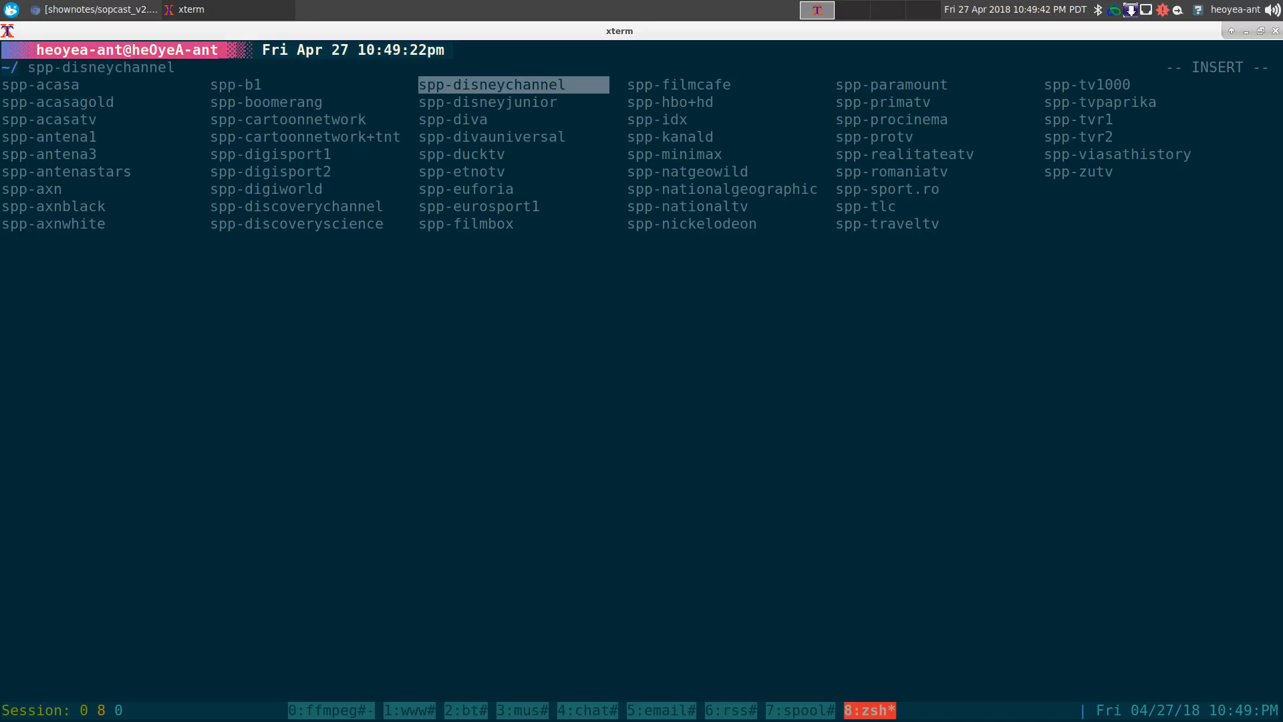
{"action": "key", "text": "Down"}
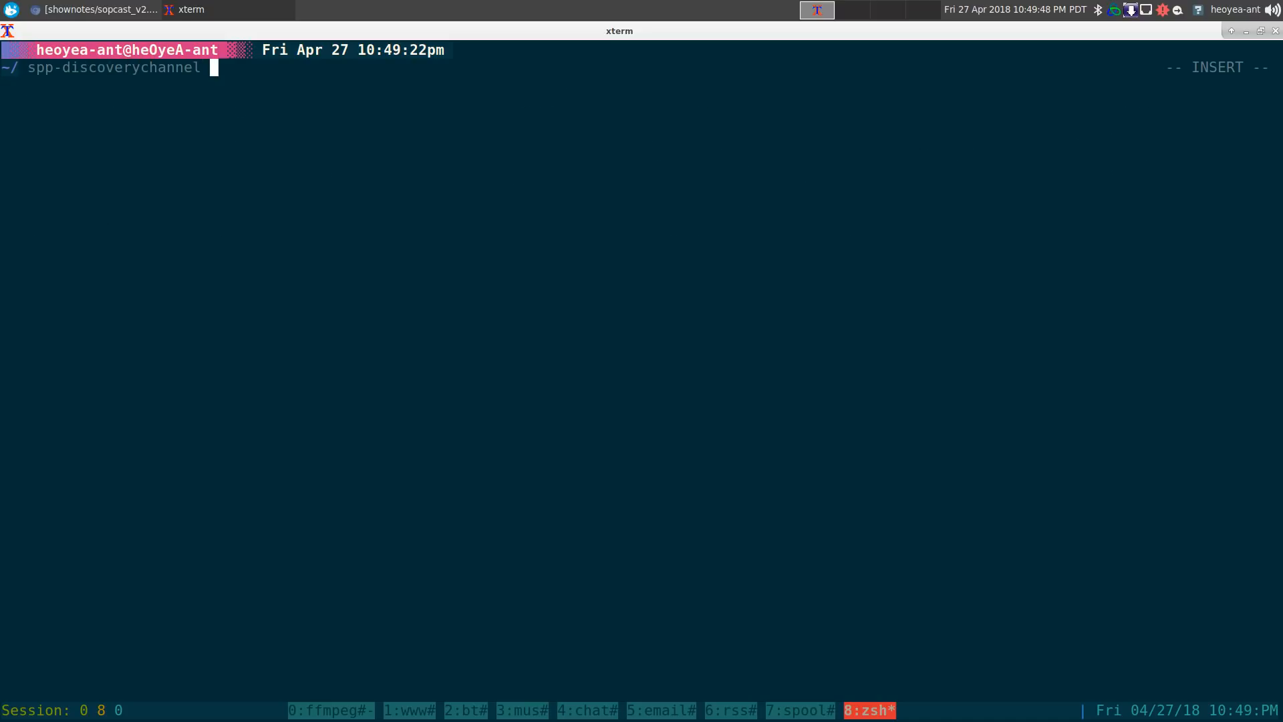
{"action": "key", "text": "Return"}
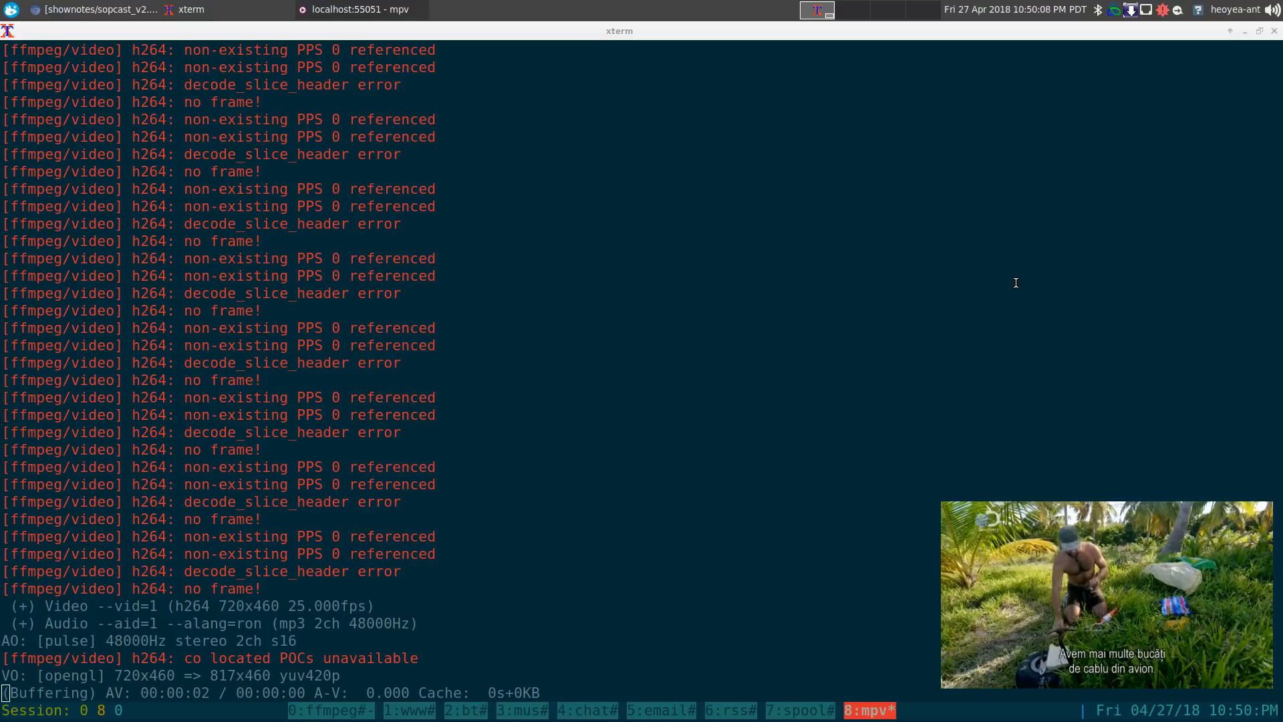
{"action": "key", "text": "alt+Tab"}
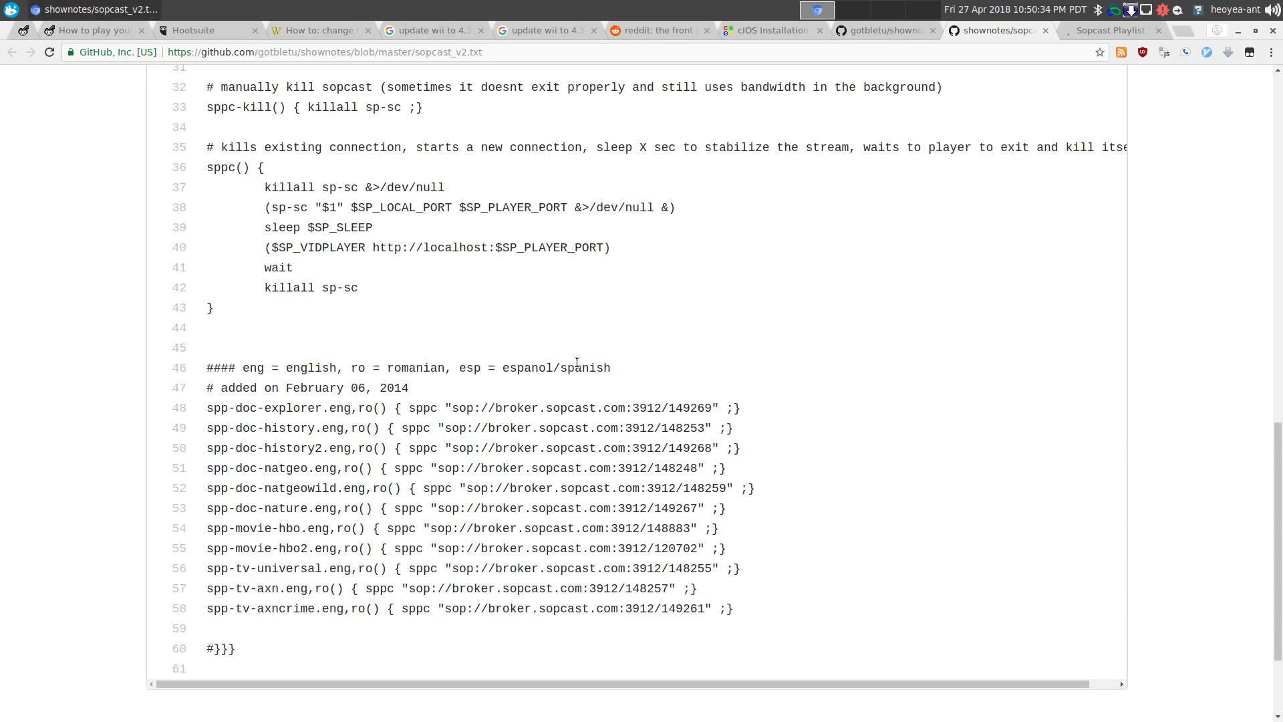
Scroll sopcast_v2.txt on GitHub to review its player, 15-second wait and port 55050/55051 settings
{"action": "scroll", "scroll_direction": "up", "scroll_amount": 3}
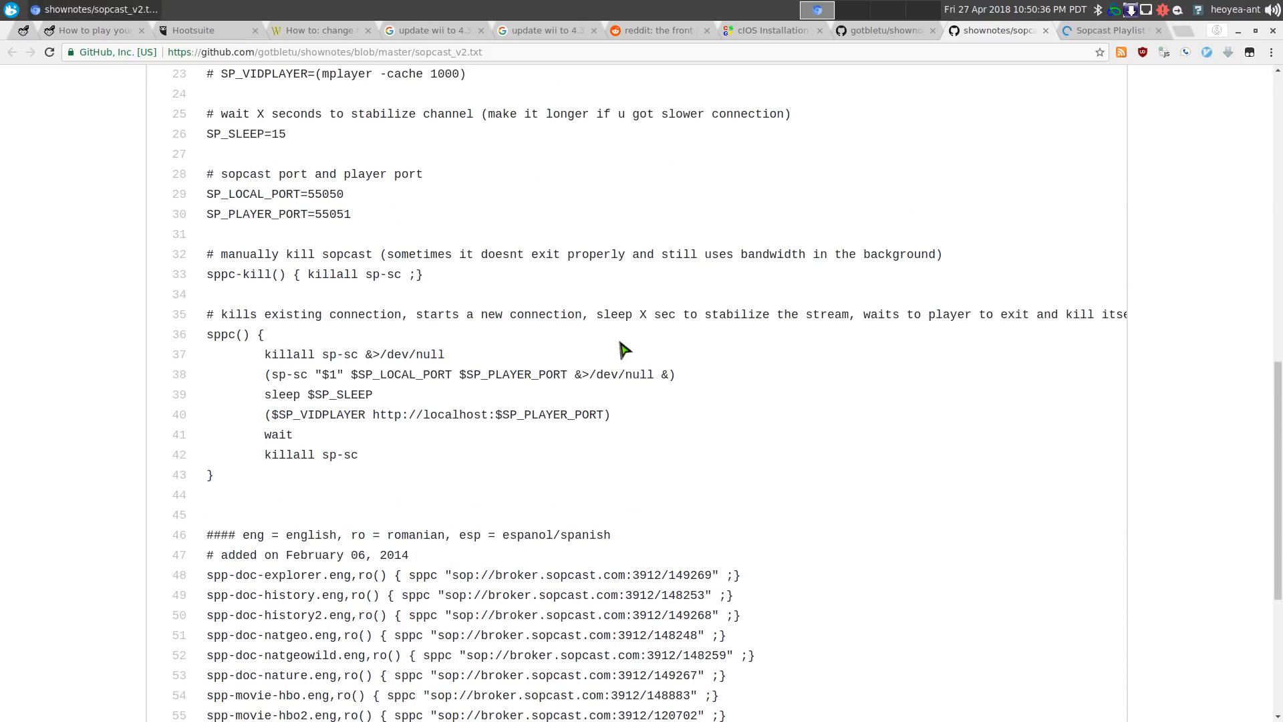
{"action": "scroll", "scroll_direction": "down", "scroll_amount": 3}
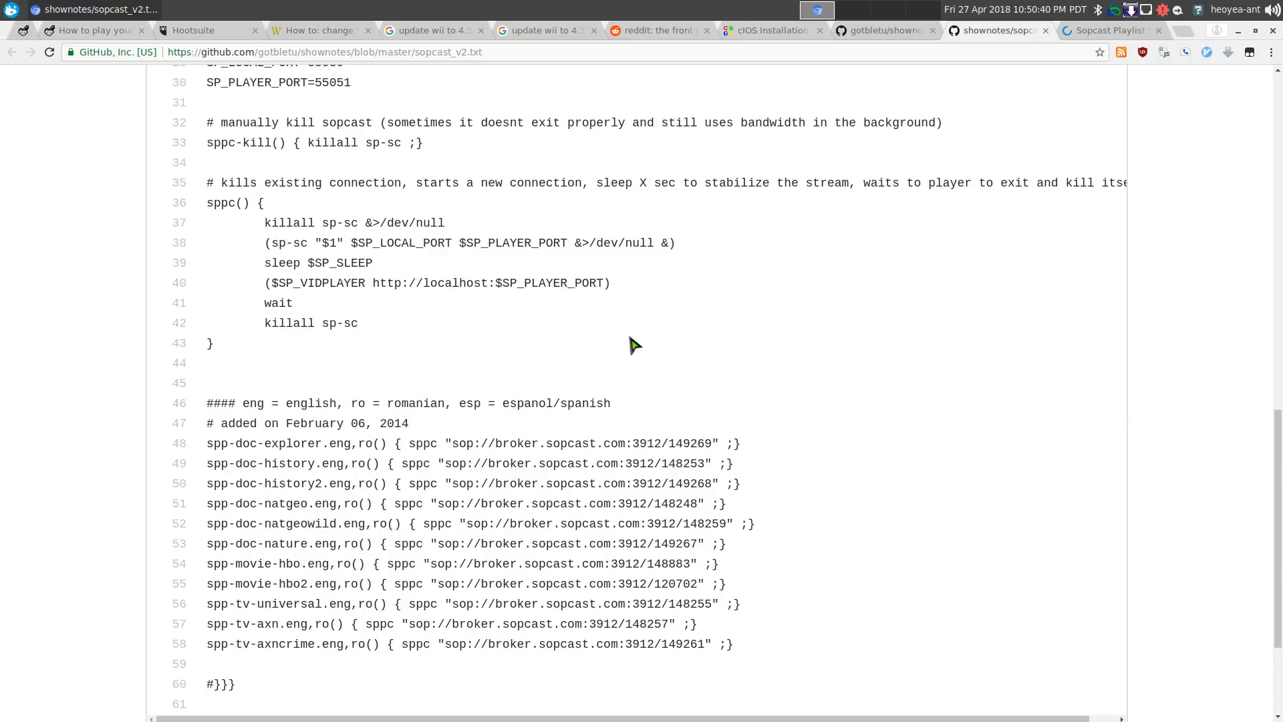
{"action": "scroll", "scroll_direction": "up", "scroll_amount": 3}
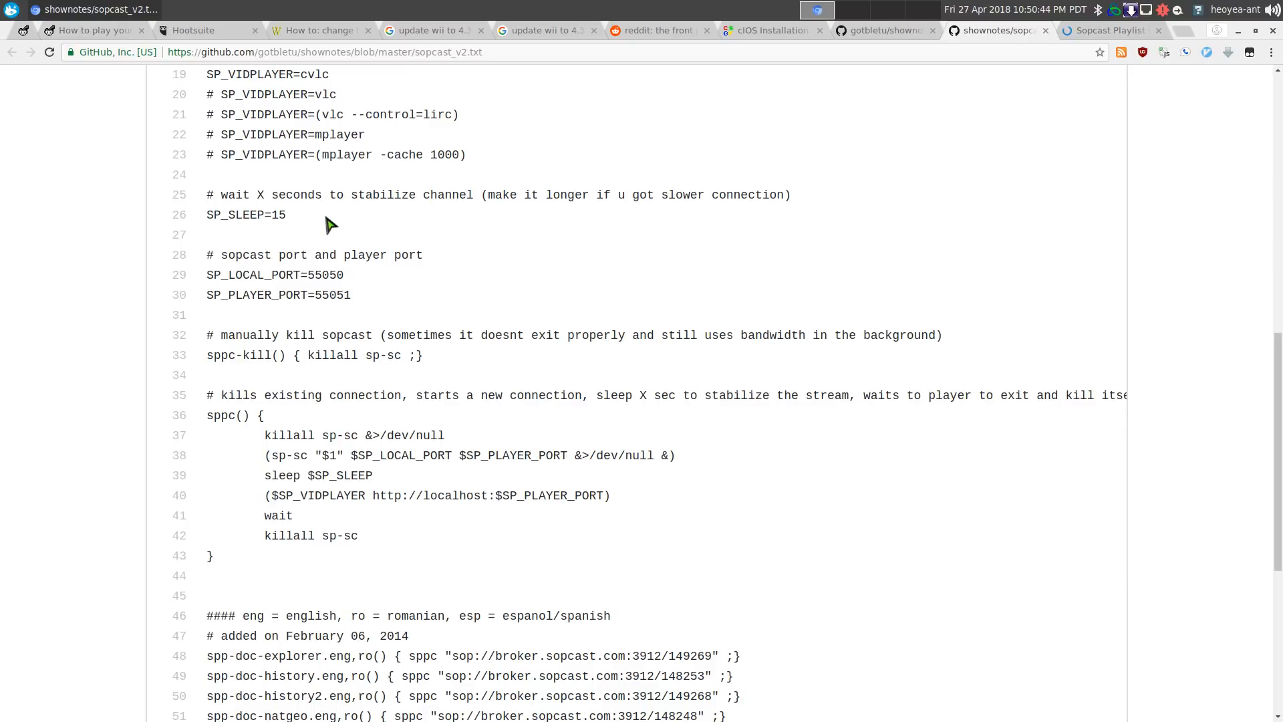
{"action": "mouse_move", "coordinate": [470, 231]}
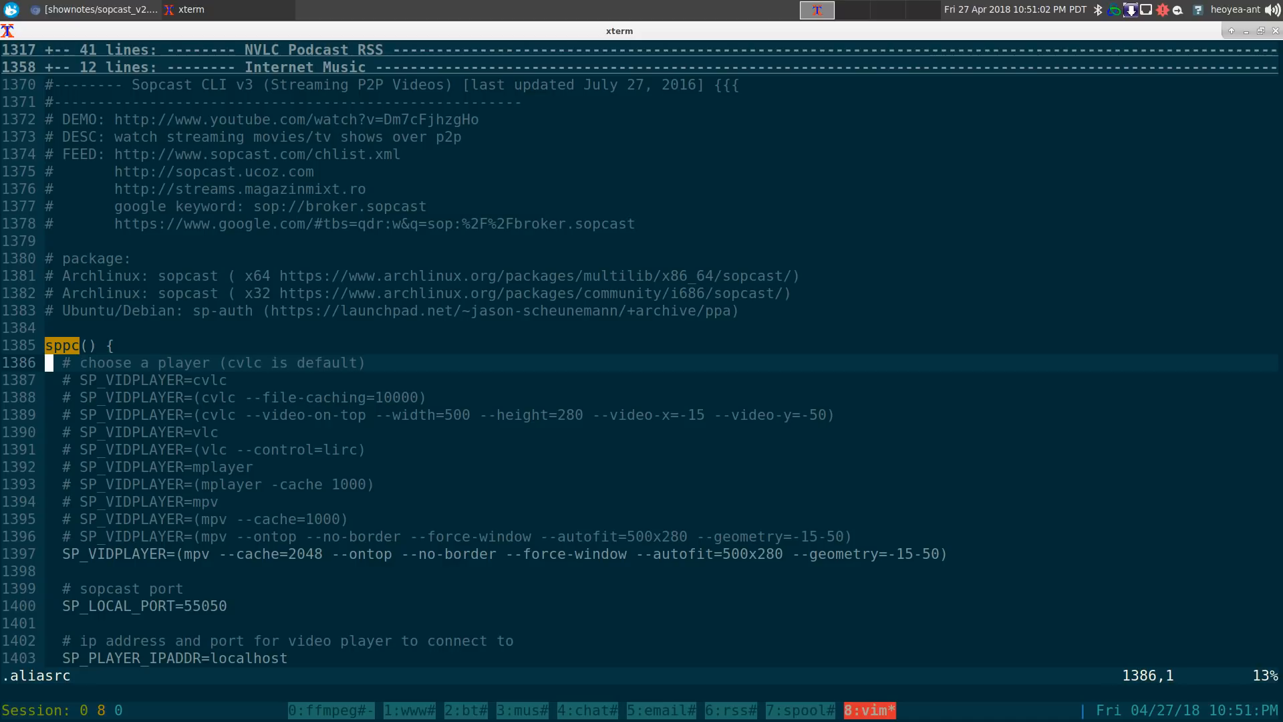
Scroll .aliasrc to the sppc 'until nc -vzw' stream-alive loop and type nc in the split shell
{"action": "scroll", "scroll_direction": "down", "scroll_amount": 3}
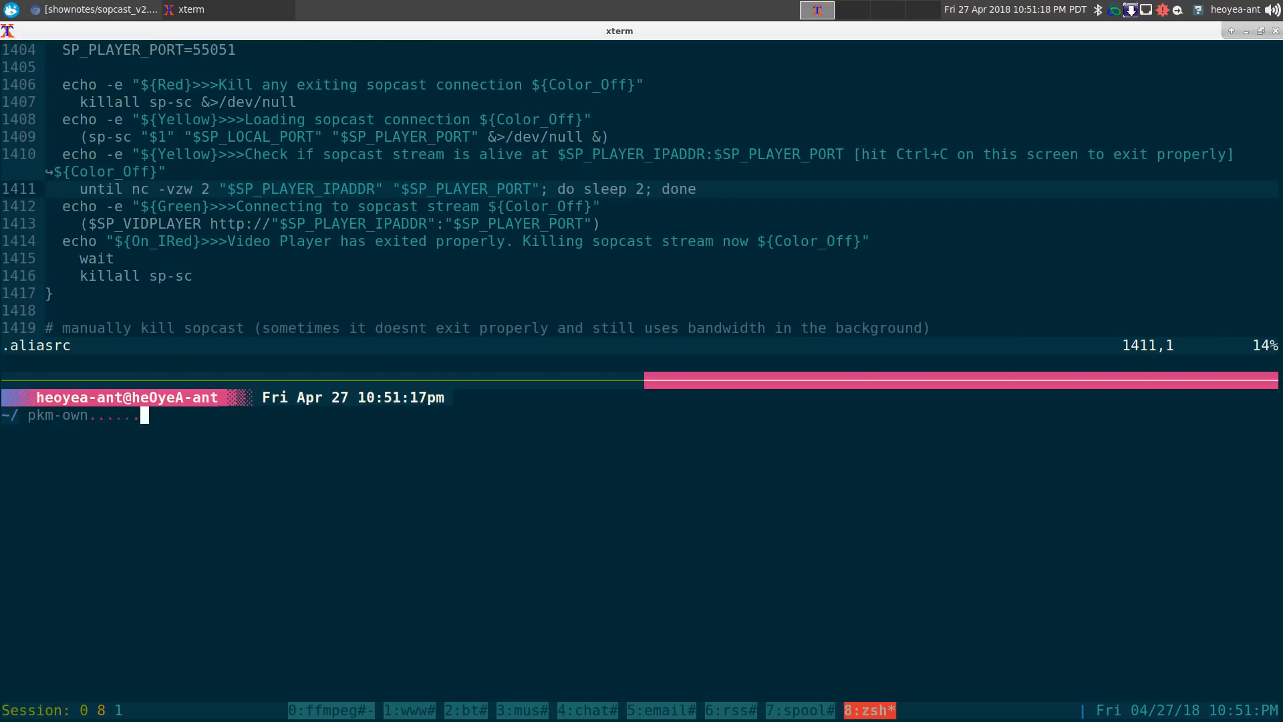
{"action": "type", "text": "nc"}
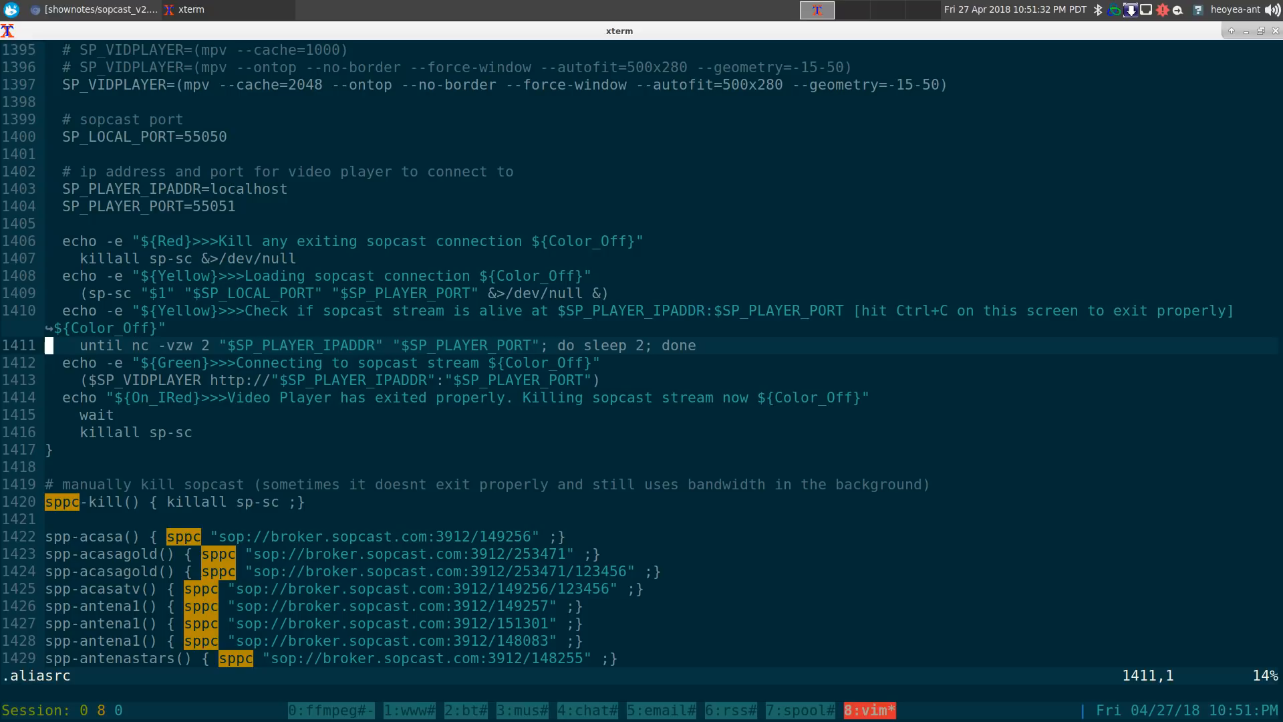
{"action": "mouse_move", "coordinate": [280, 346]}
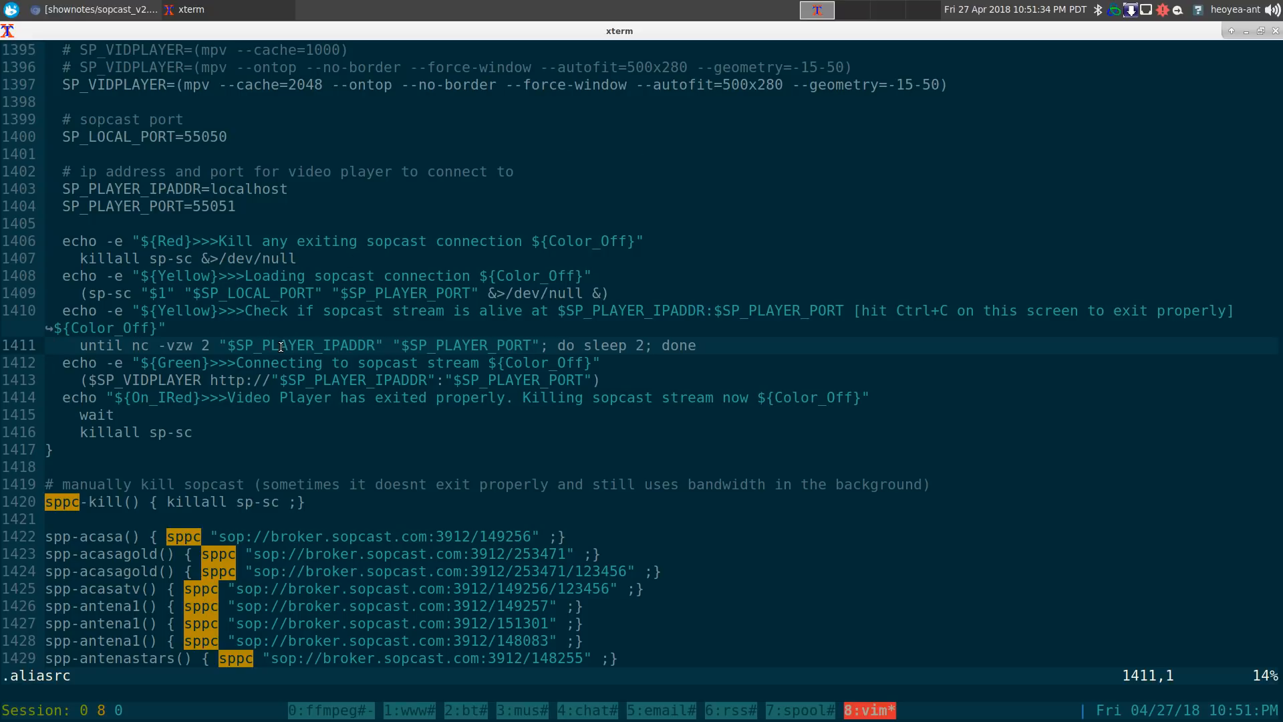
{"action": "double_click", "coordinate": [464, 344]}
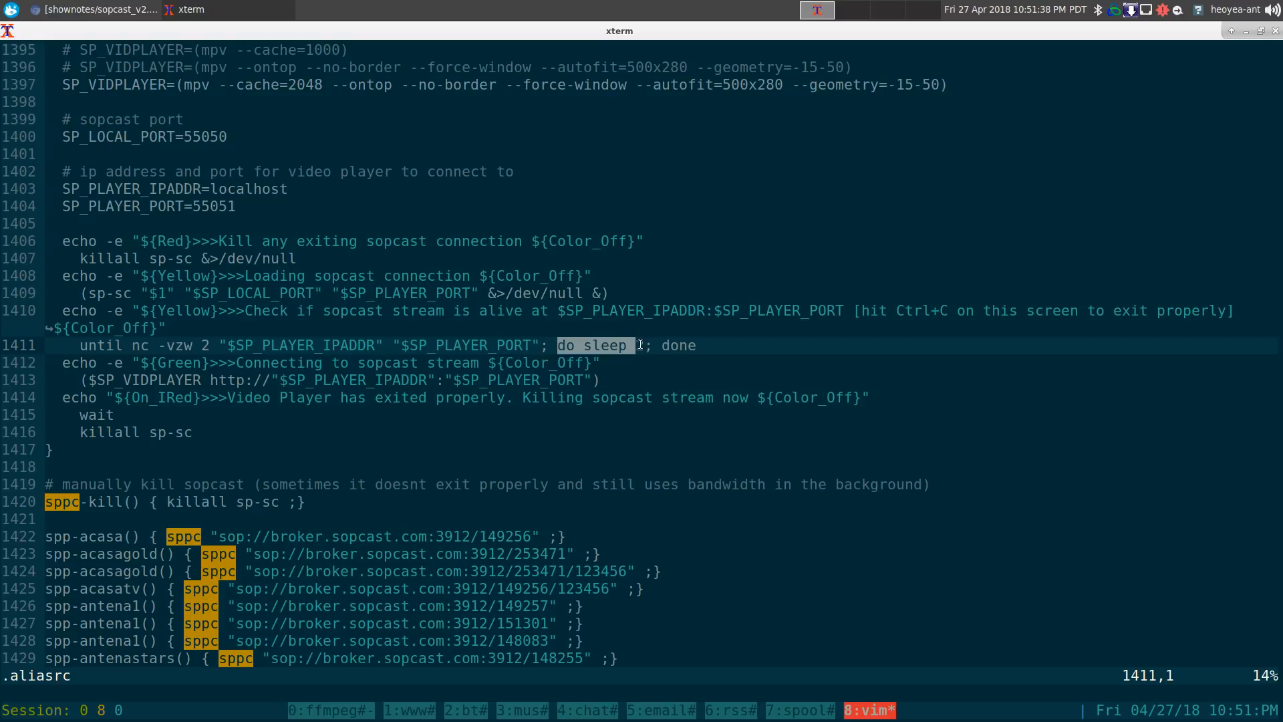
{"action": "type", "text": "2"}
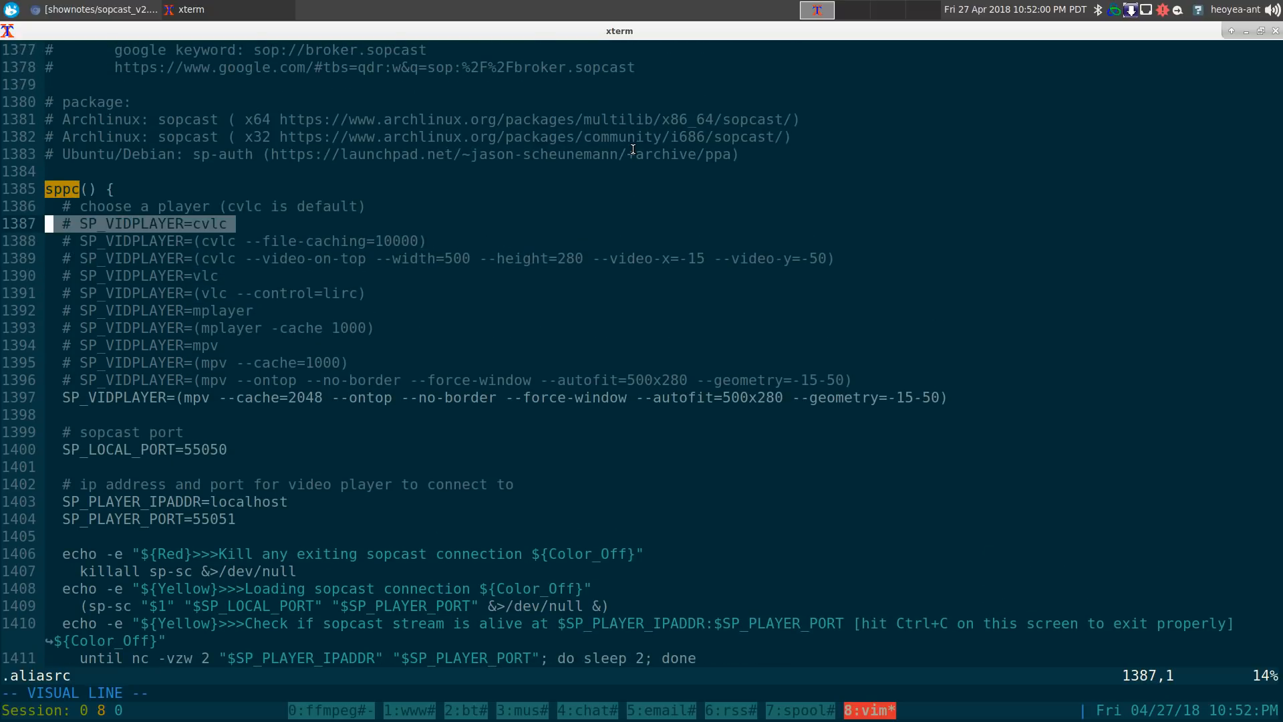
Move through sppc's player-launch and connecting-message lines down to the spp-* definitions
{"action": "key", "text": "j"}
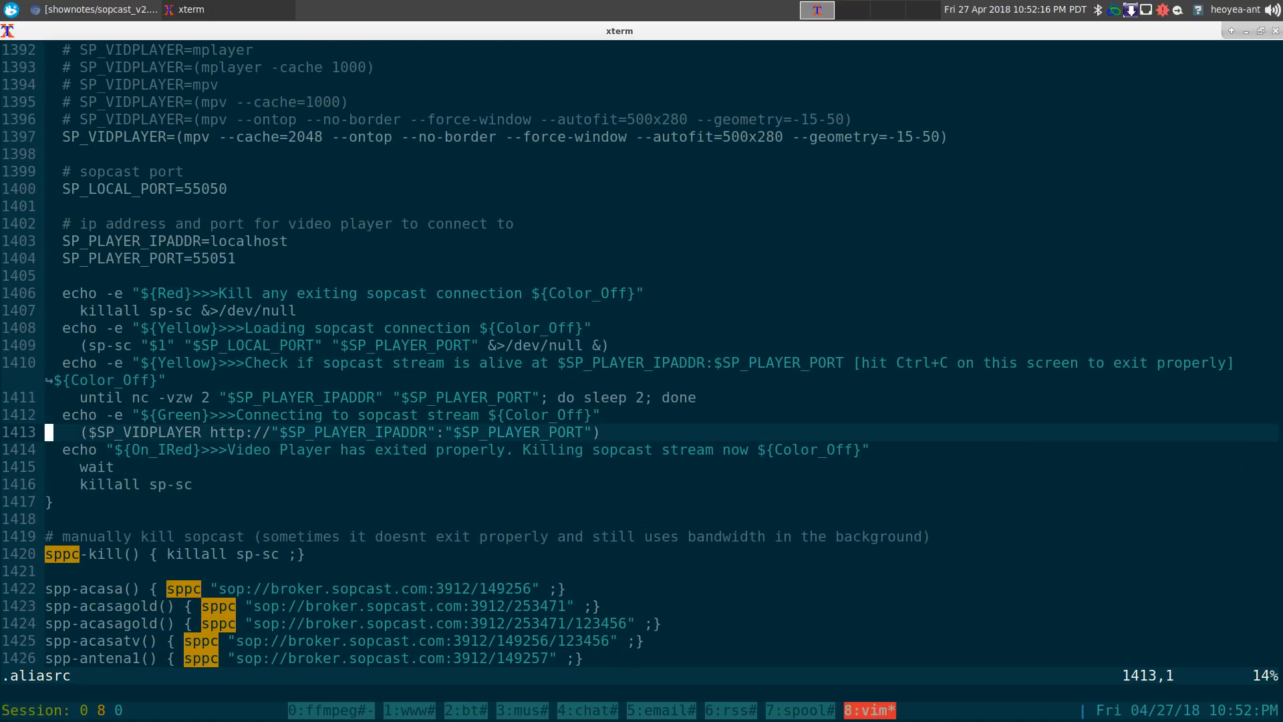
{"action": "key", "text": "Up"}
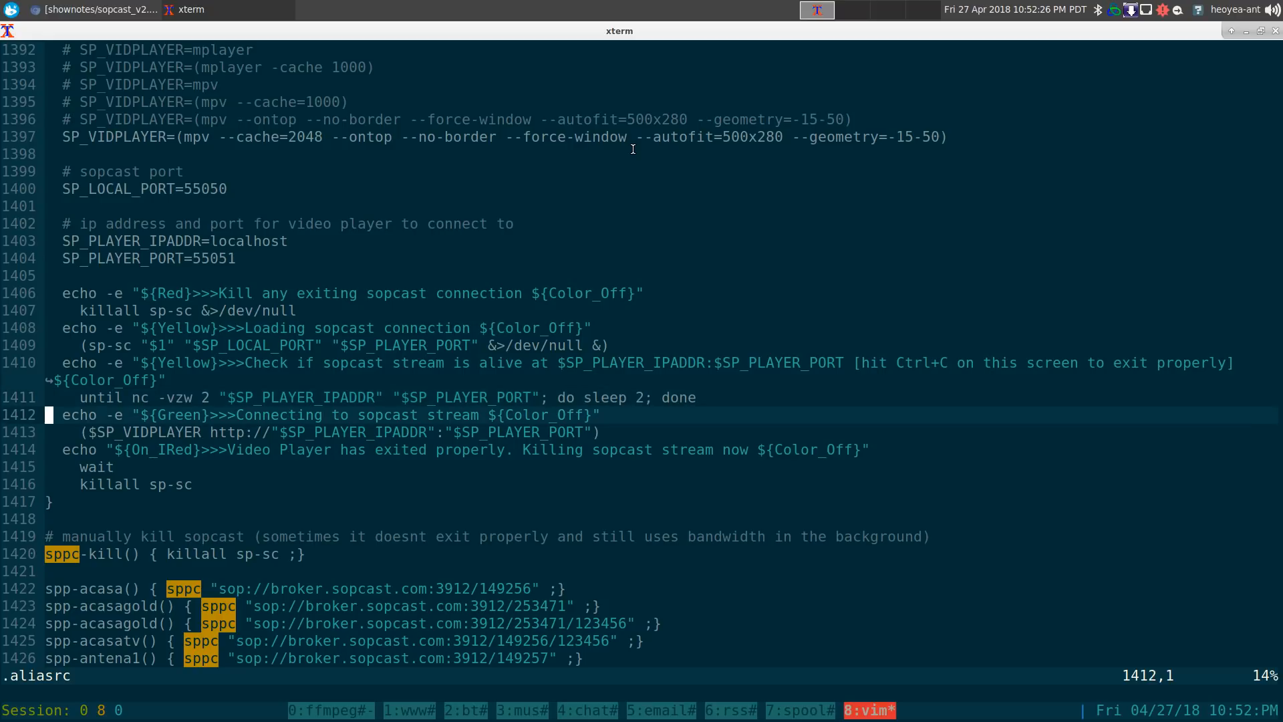
{"action": "scroll", "scroll_direction": "down", "scroll_amount": 3}
{"action": "type", "text": "spp-disneychannel"}
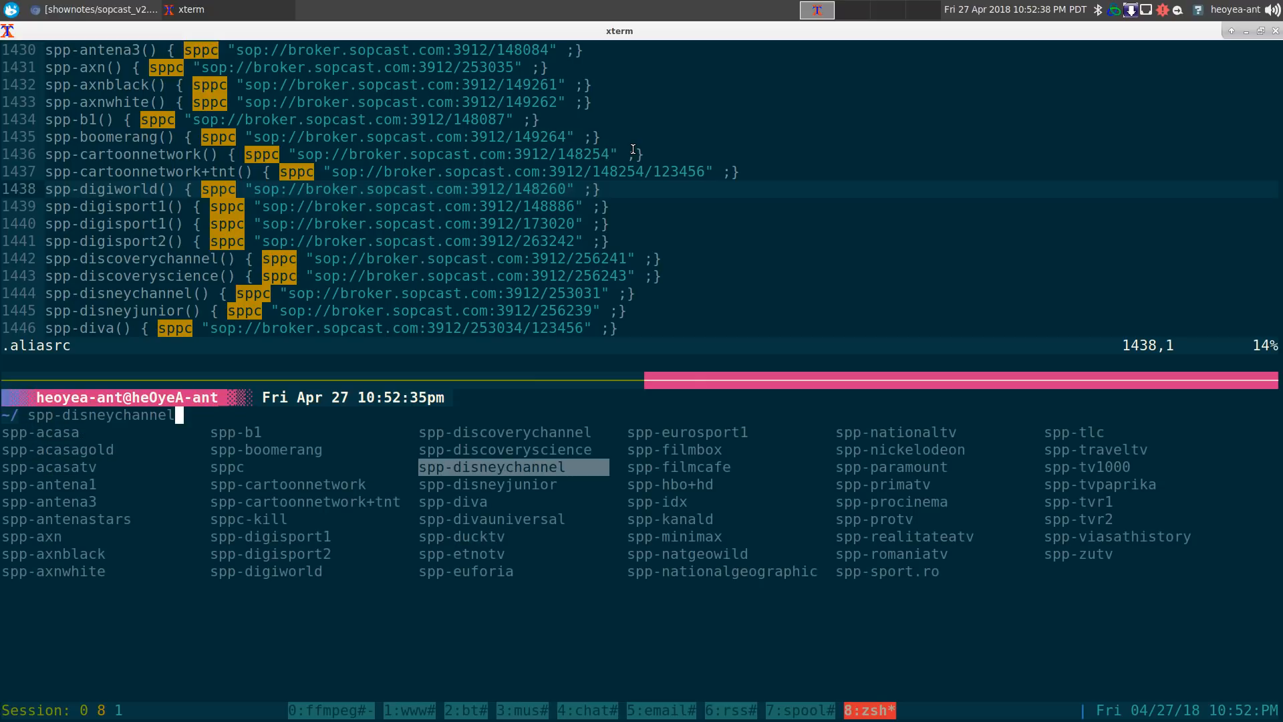
Run spp-disneyjunior so mpv plays localhost:55051, then review the connection log in copy mode
{"action": "key", "text": "Tab"}
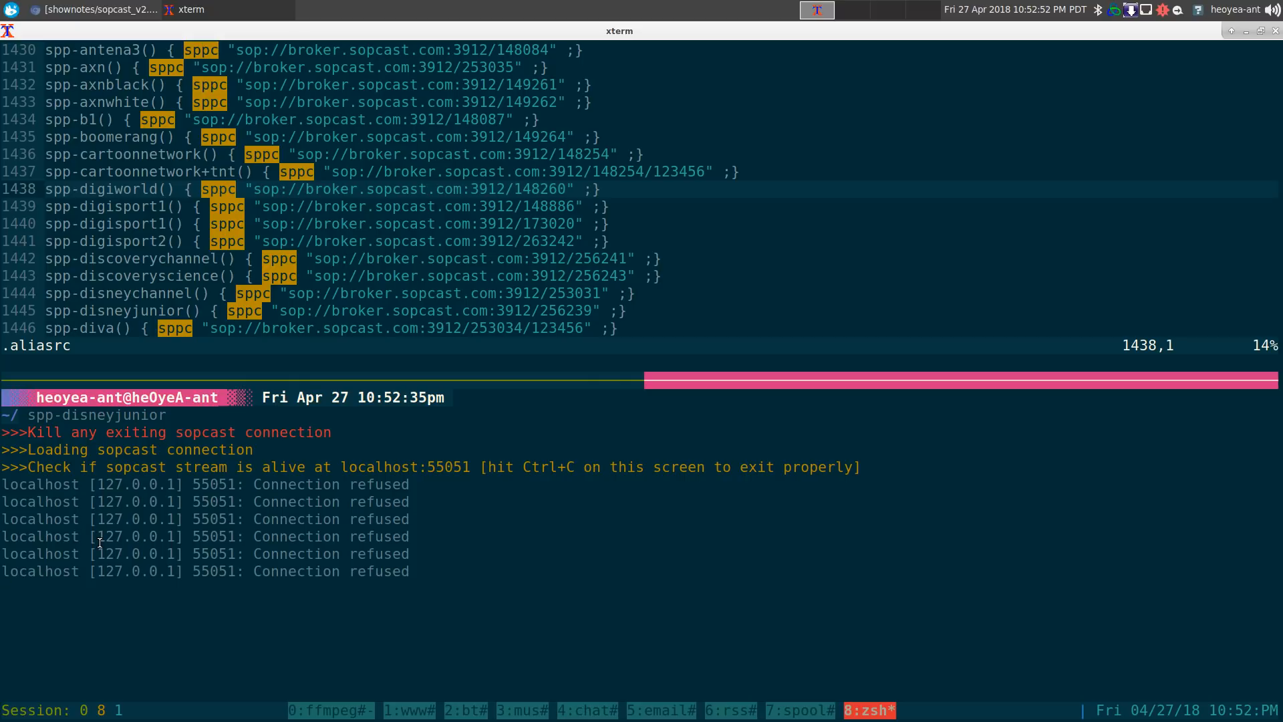
{"action": "double_click", "coordinate": [137, 536]}
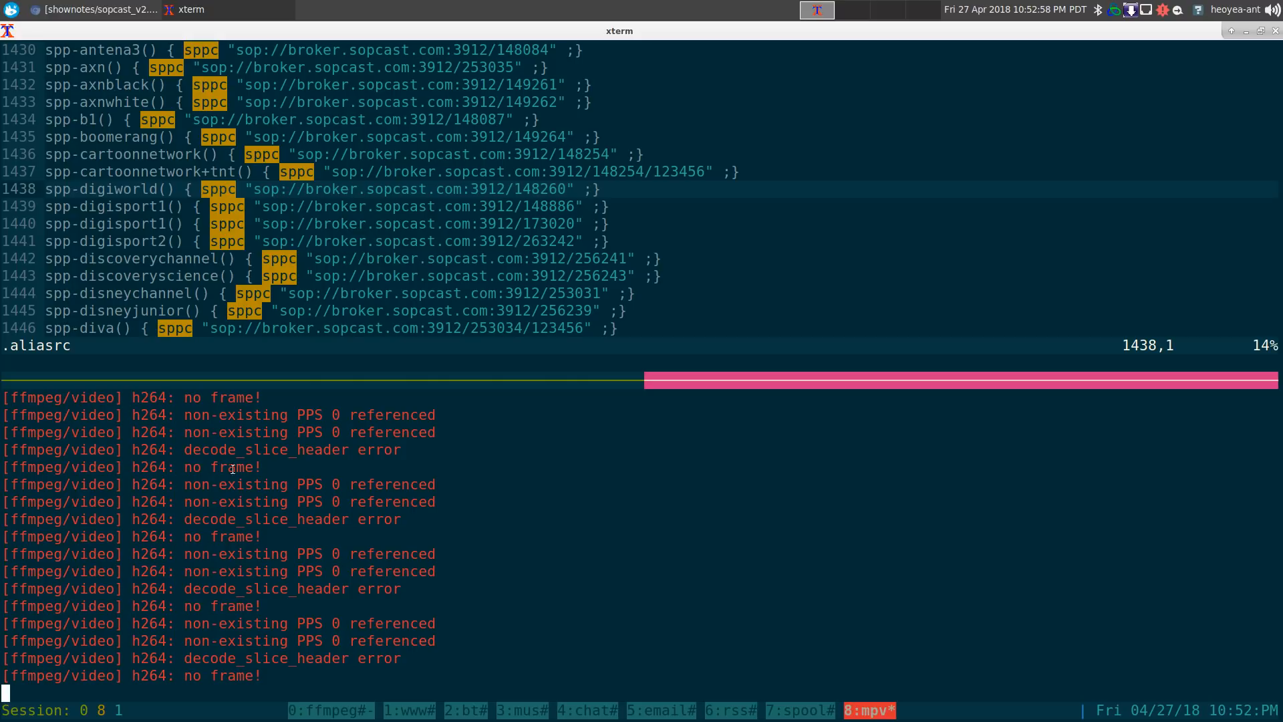
{"action": "mouse_move", "coordinate": [535, 574]}
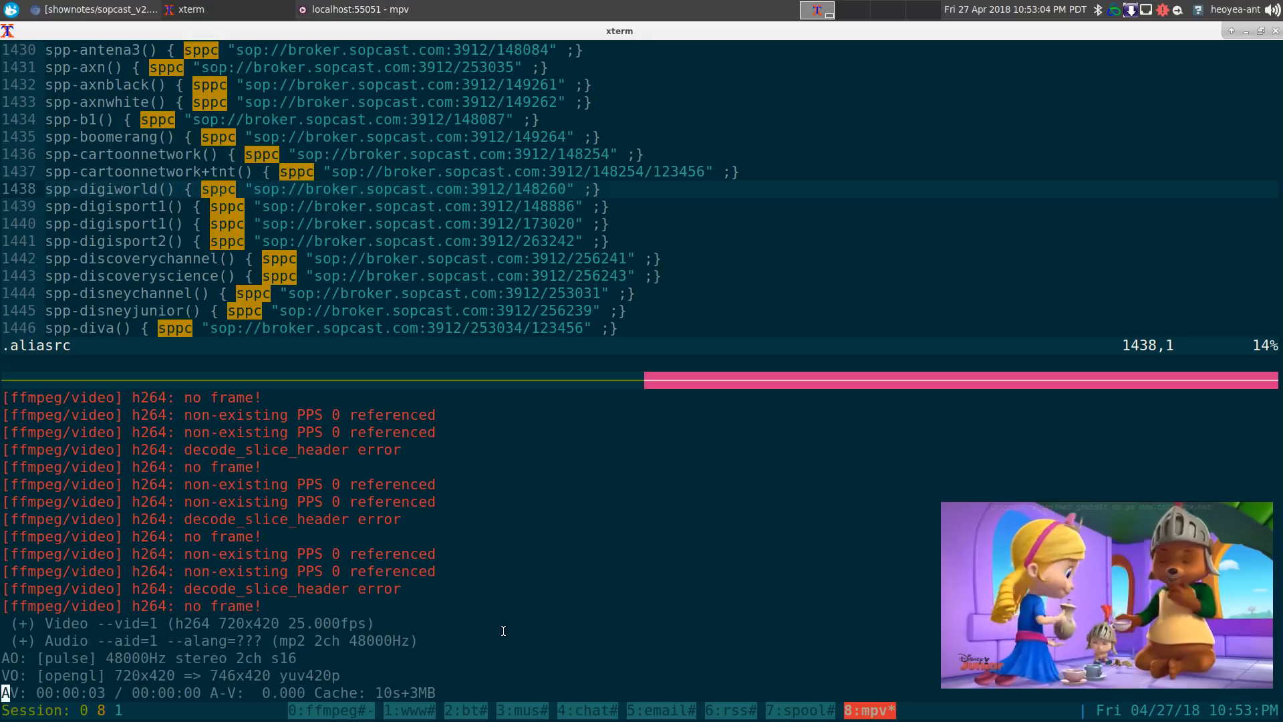
{"action": "key", "text": "q"}
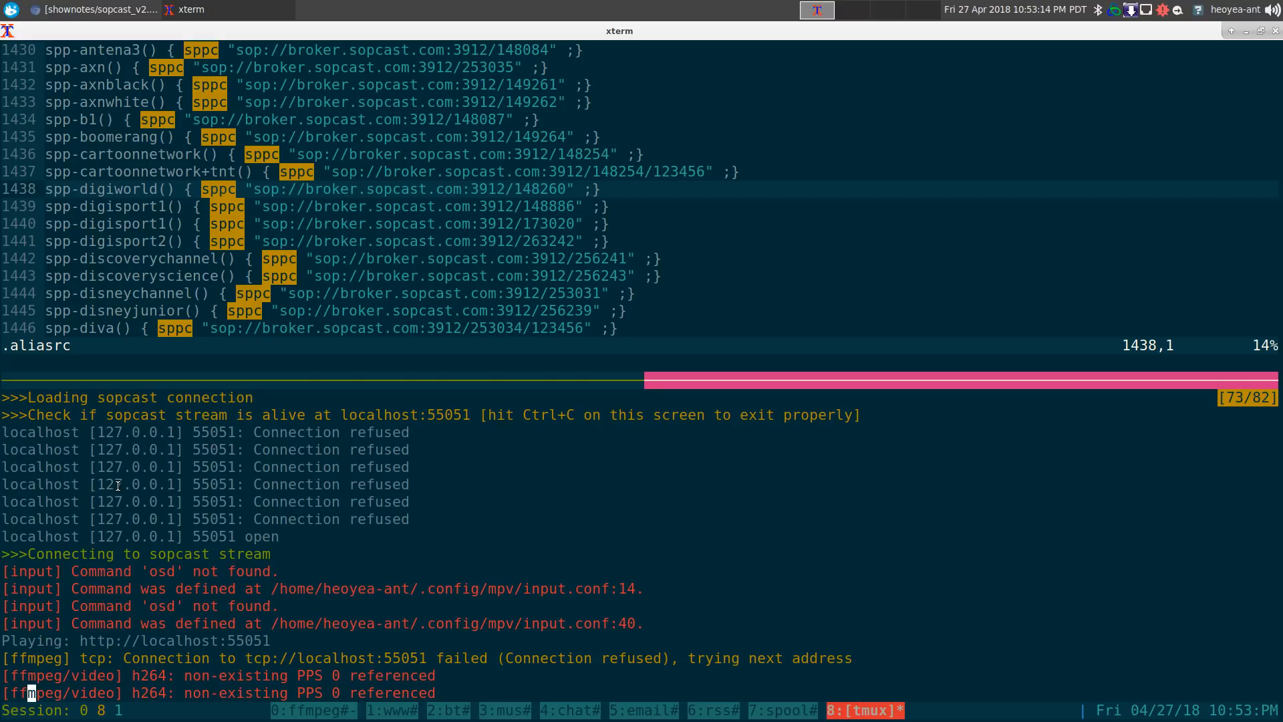
{"action": "mouse_move", "coordinate": [183, 484]}
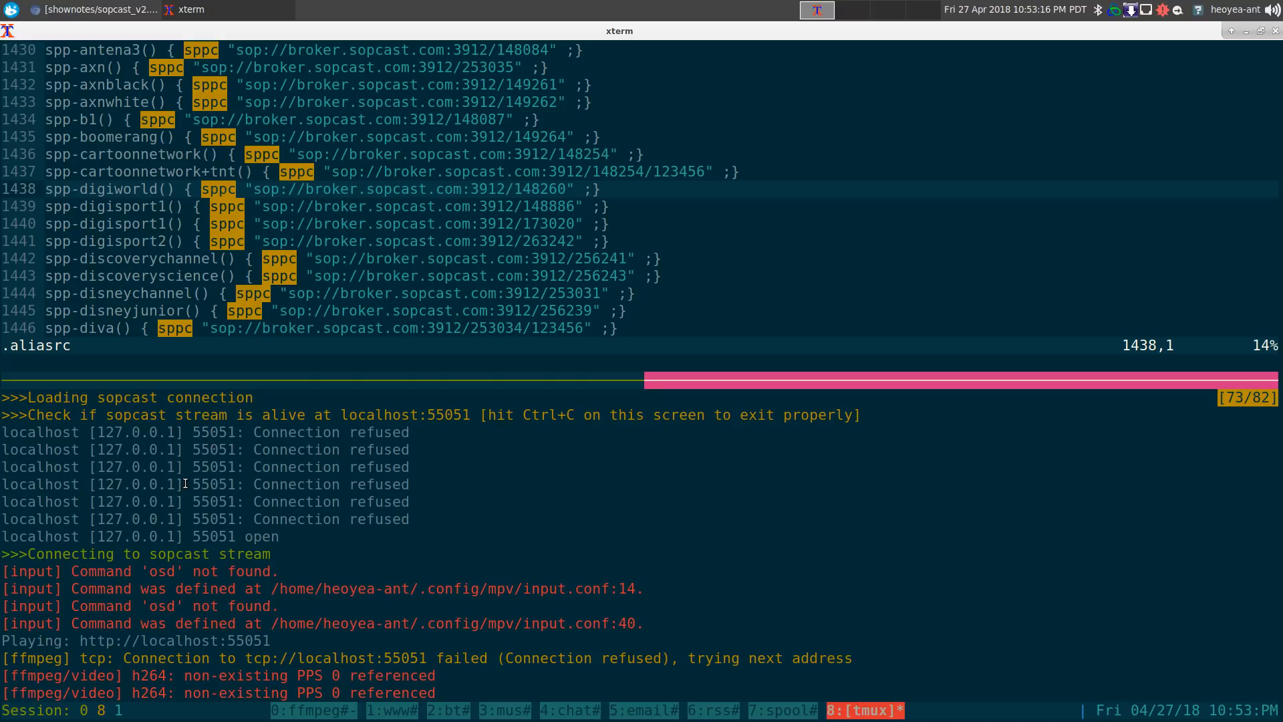
{"action": "mouse_move", "coordinate": [261, 466]}
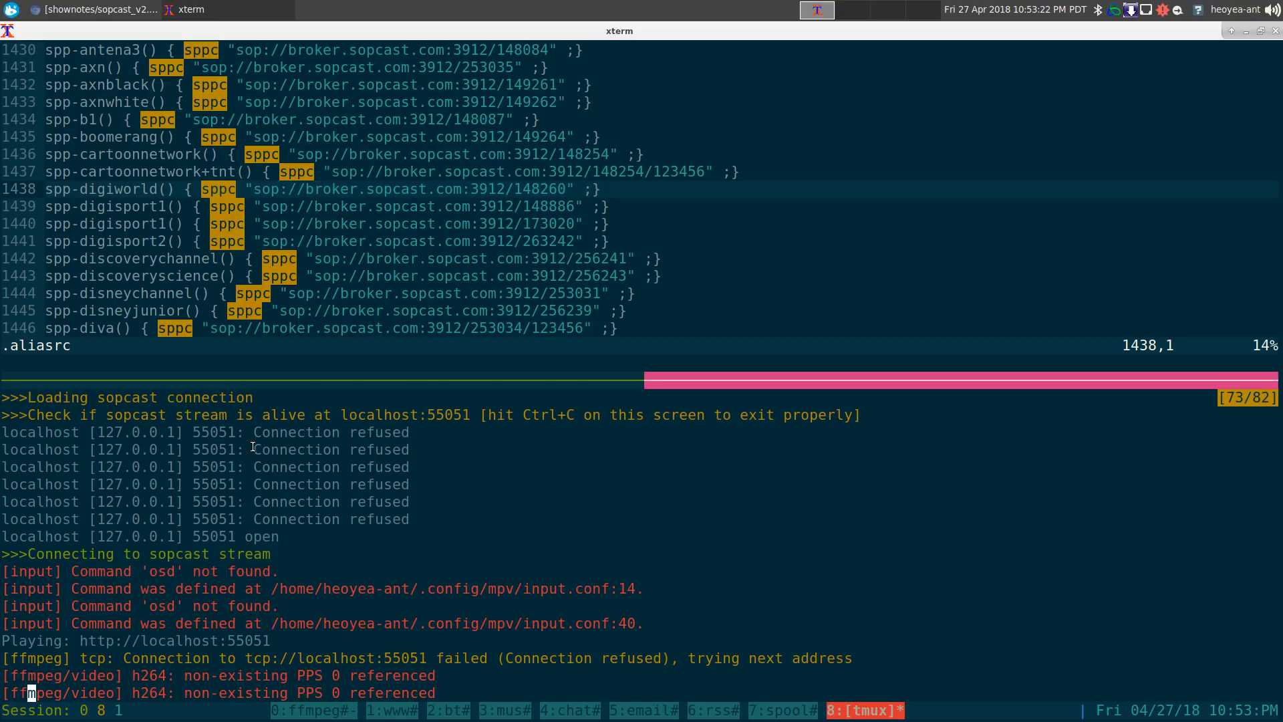
{"action": "mouse_move", "coordinate": [401, 449]}
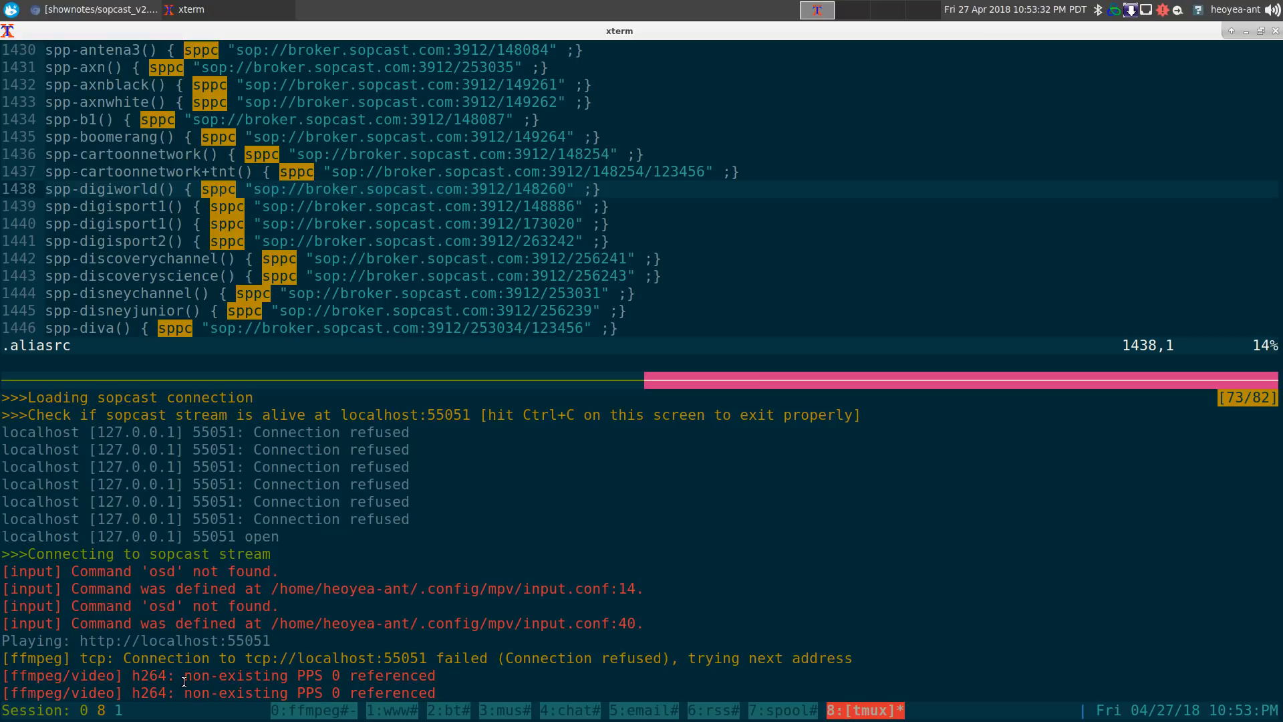
{"action": "mouse_move", "coordinate": [401, 624]}
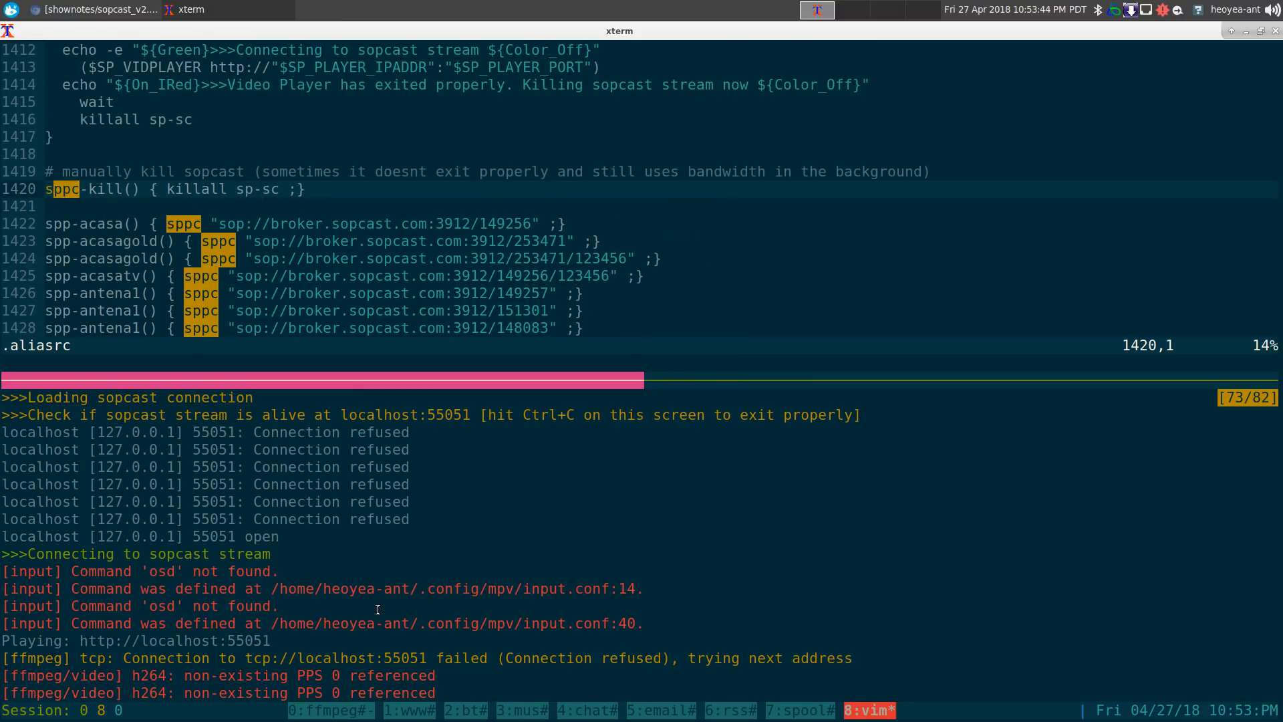
{"action": "mouse_move", "coordinate": [190, 170]}
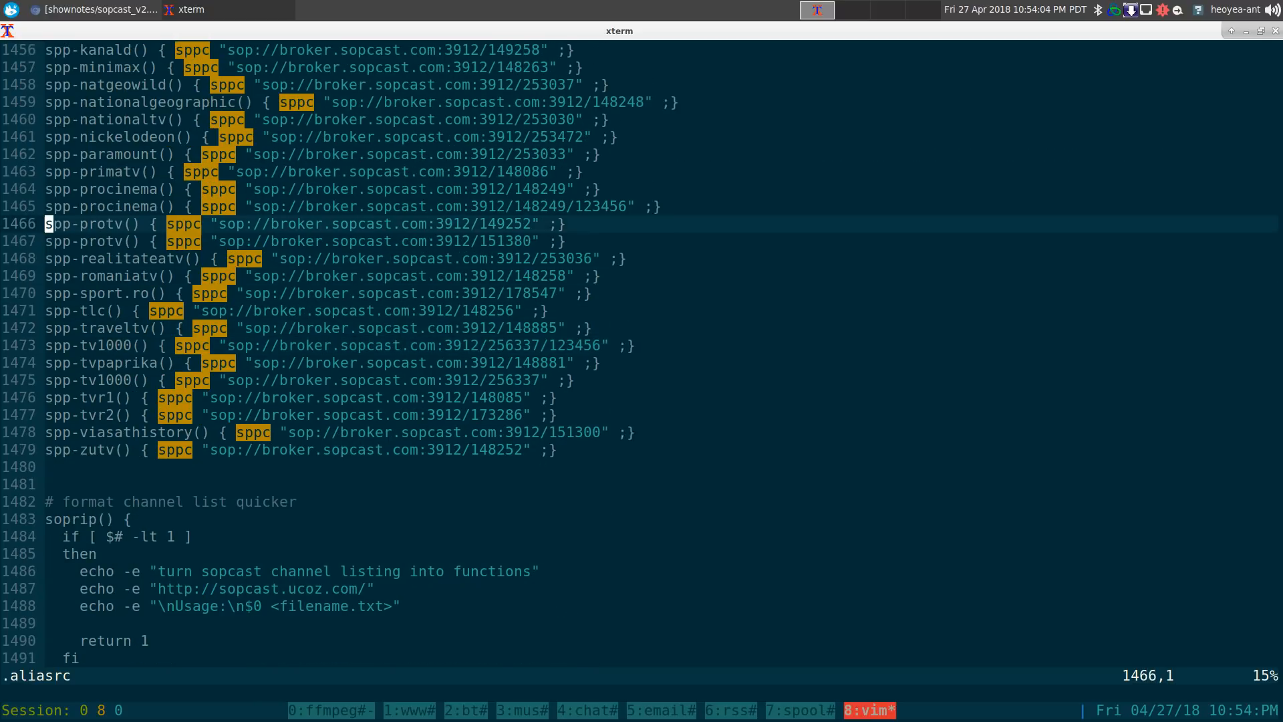
Scroll .aliasrc to the soprip formatter, then bring the Chrome window with sopcast_v2.txt forward
{"action": "scroll", "scroll_direction": "down", "scroll_amount": 3}
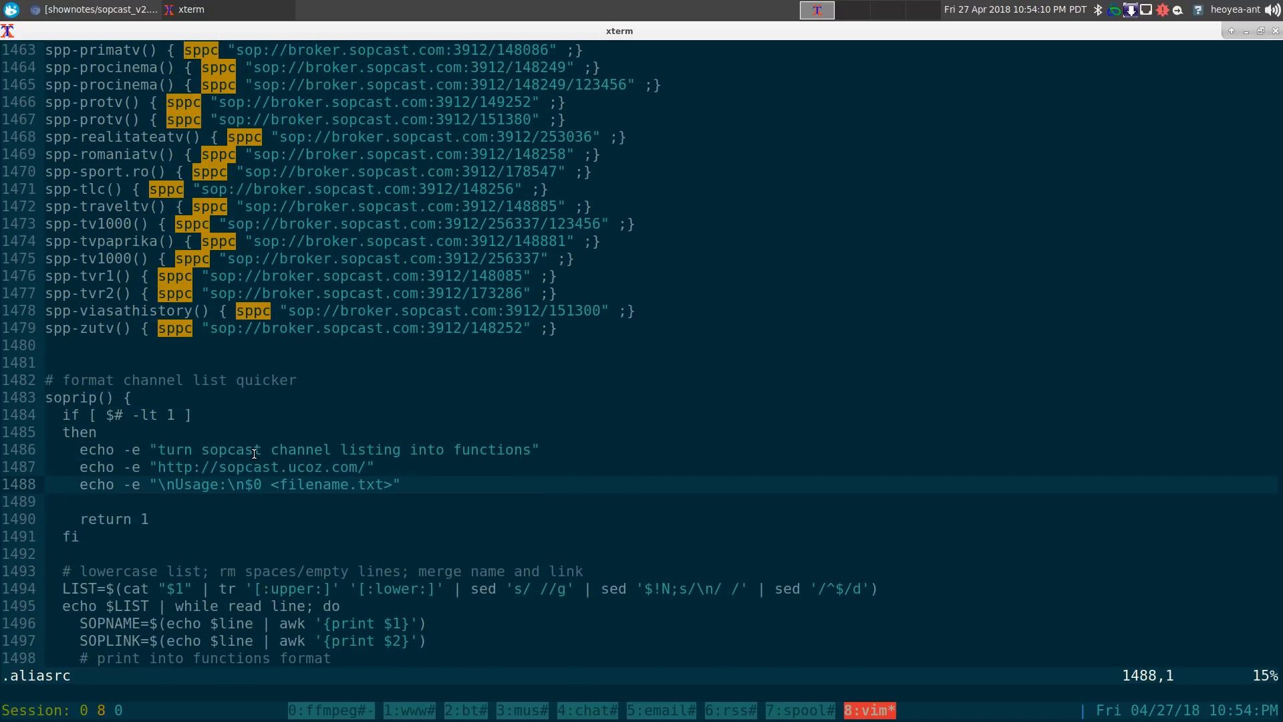
{"action": "left_click", "coordinate": [97, 9]}
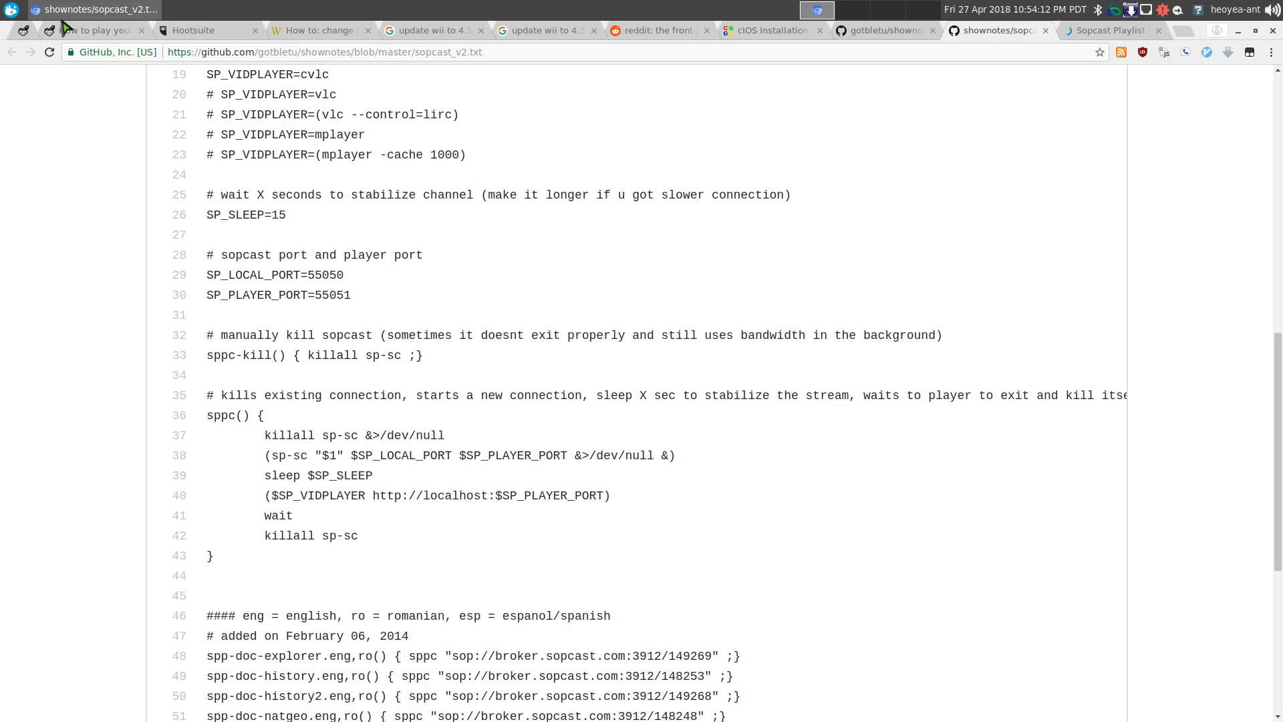
Open the December 2017 Sopcast Playlist and scroll through its channel names and sop:// links
{"action": "left_click", "coordinate": [1109, 31]}
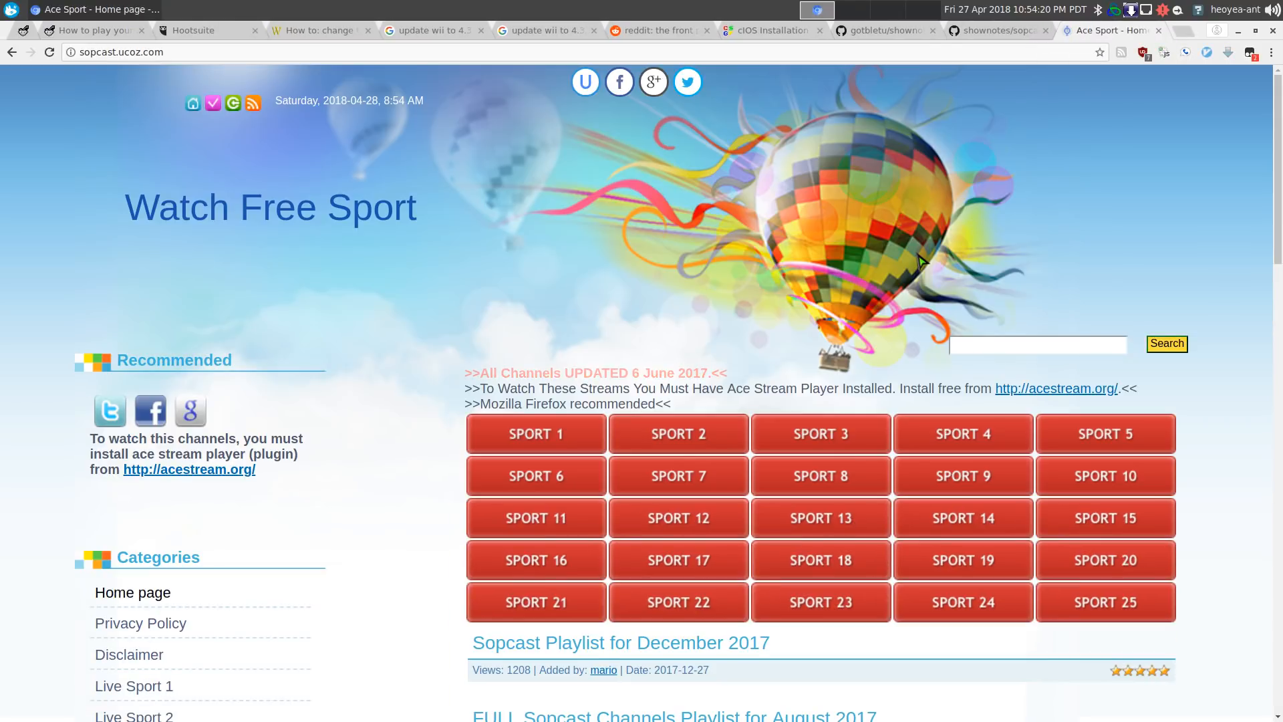
{"action": "scroll", "scroll_direction": "down", "scroll_amount": 3}
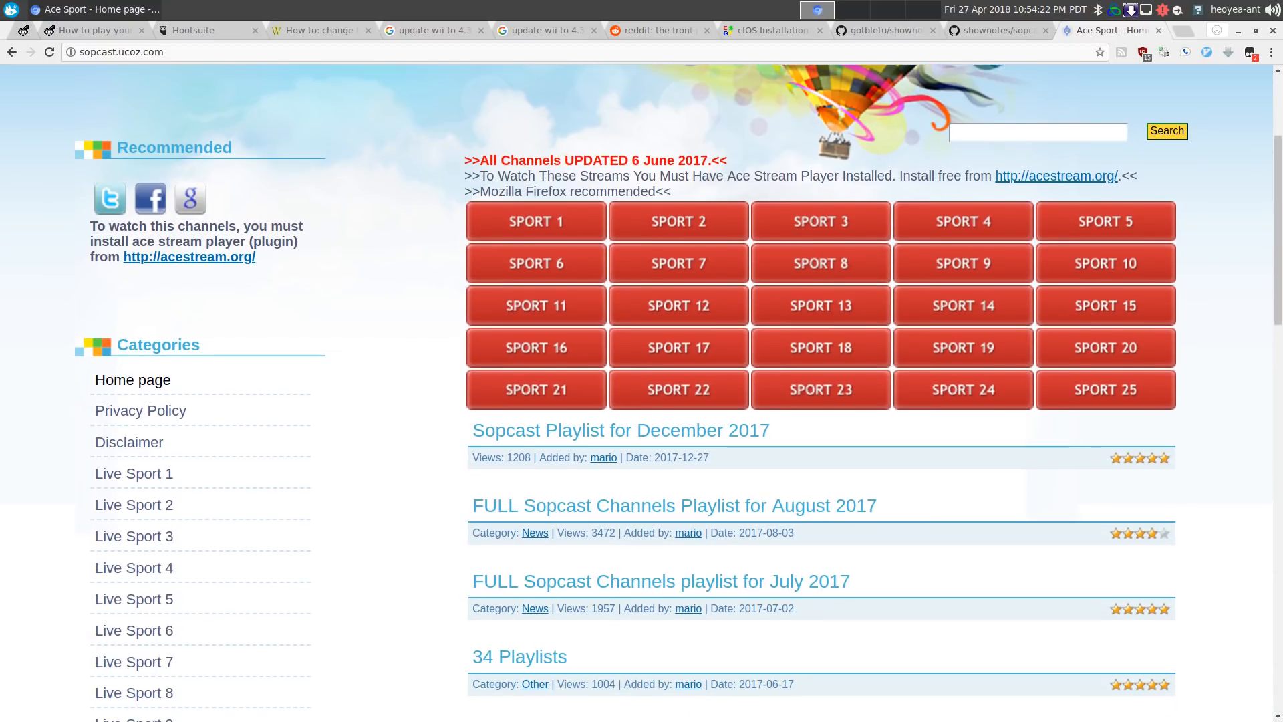
{"action": "scroll", "scroll_direction": "down", "scroll_amount": 3}
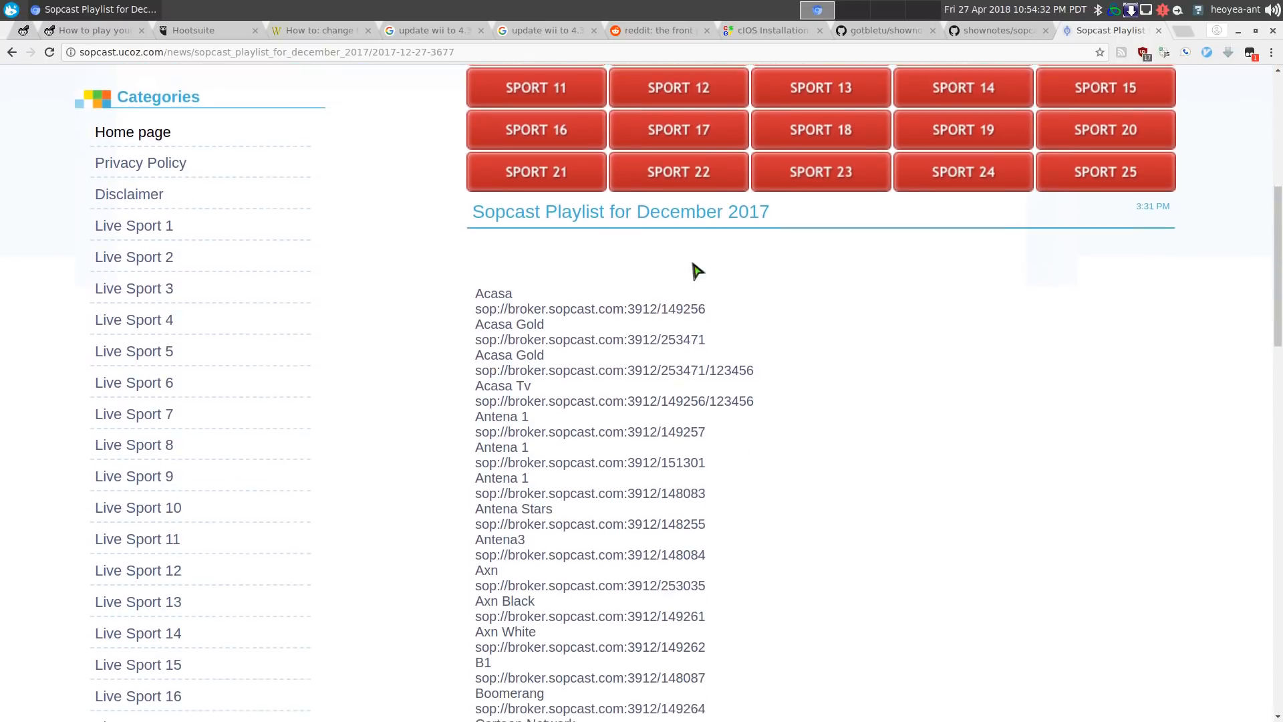
{"action": "scroll", "scroll_direction": "down", "scroll_amount": 3}
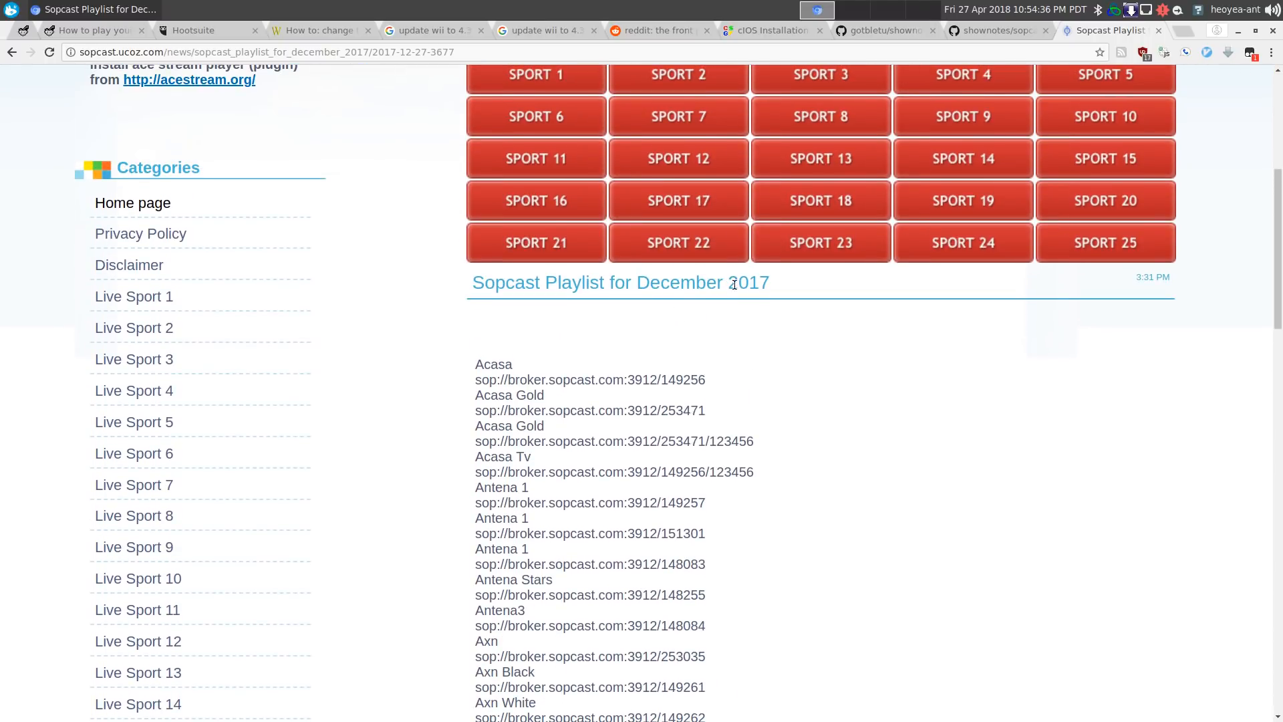
{"action": "scroll", "scroll_direction": "down", "scroll_amount": 3}
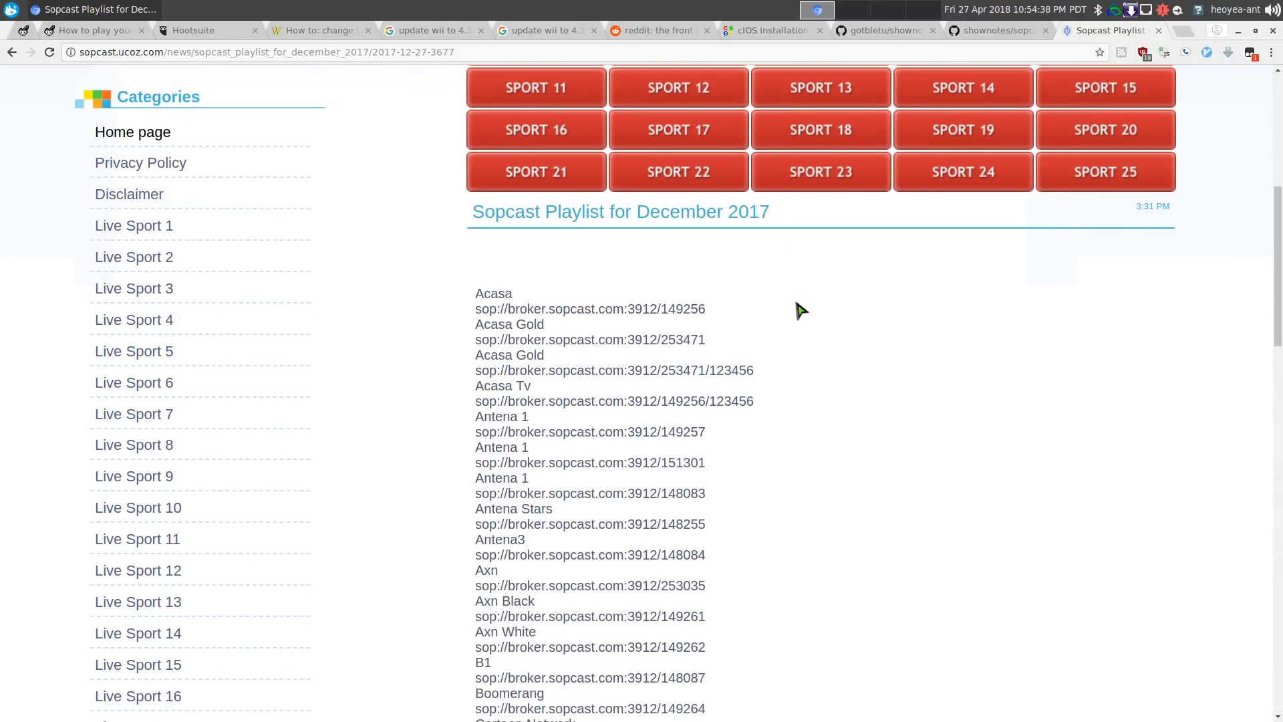
{"action": "scroll", "scroll_direction": "down", "scroll_amount": 3}
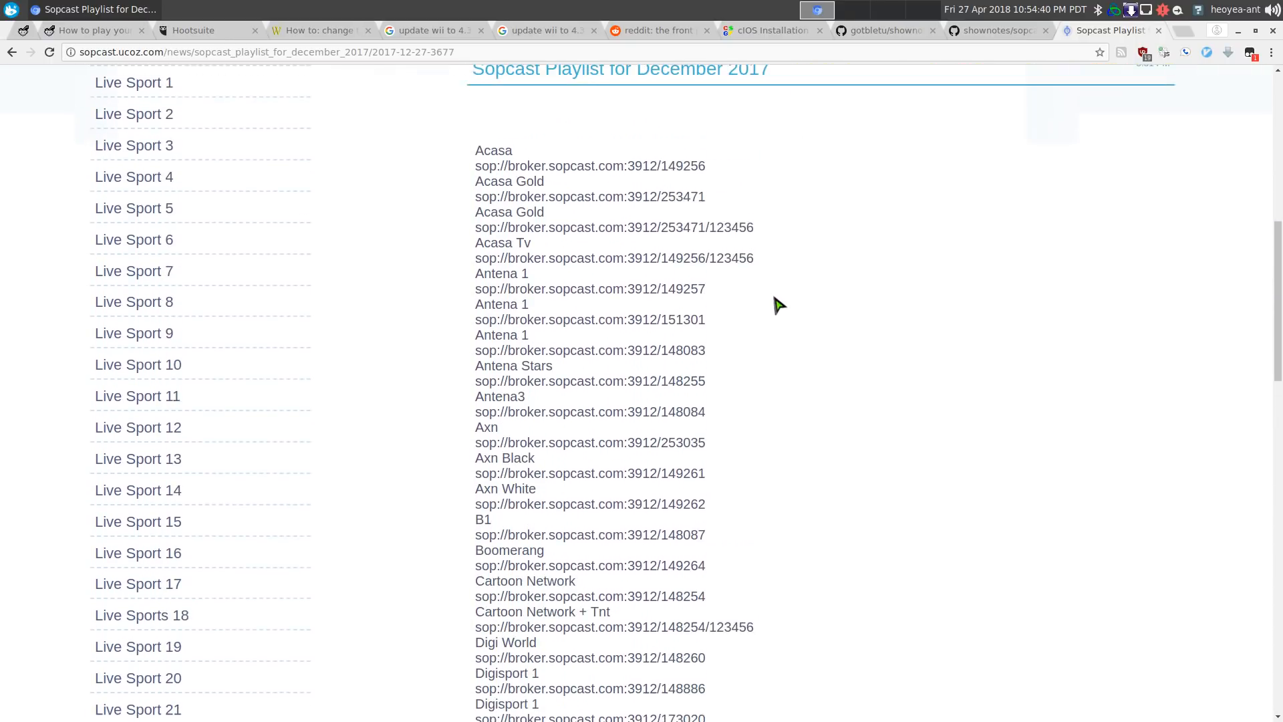
{"action": "scroll", "scroll_direction": "down", "scroll_amount": 3}
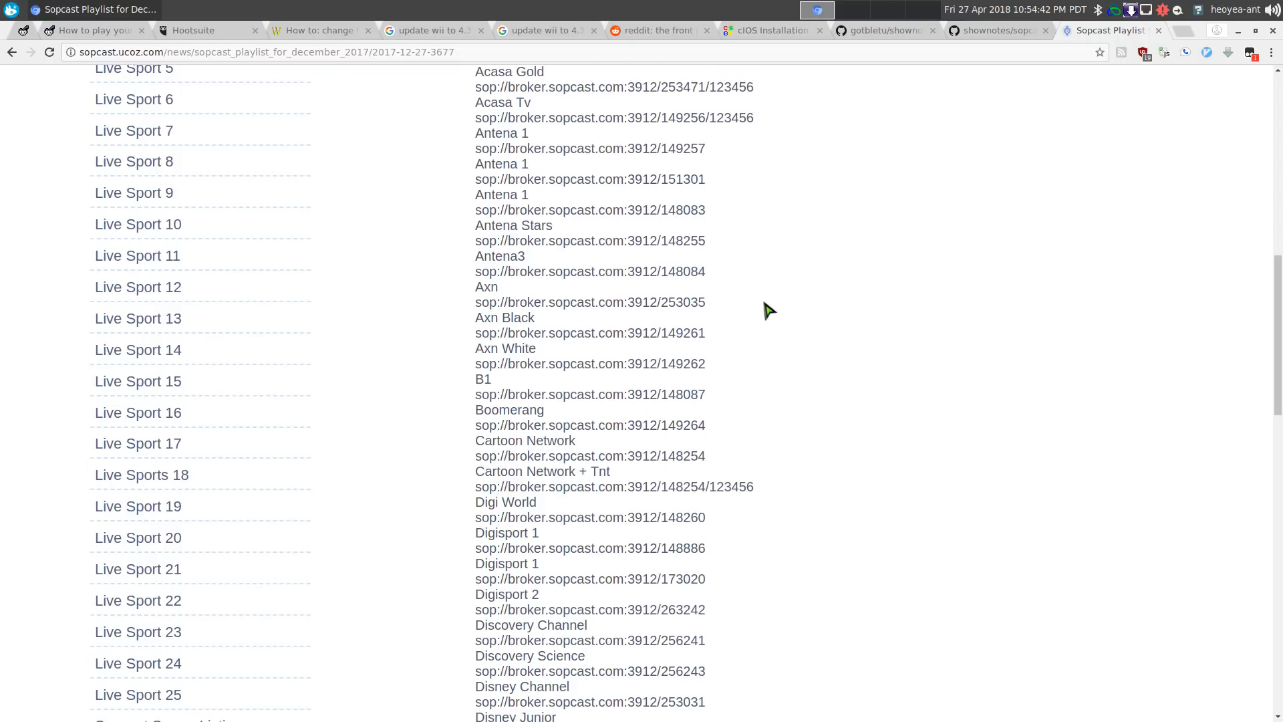
{"action": "scroll", "scroll_direction": "down", "scroll_amount": 3}
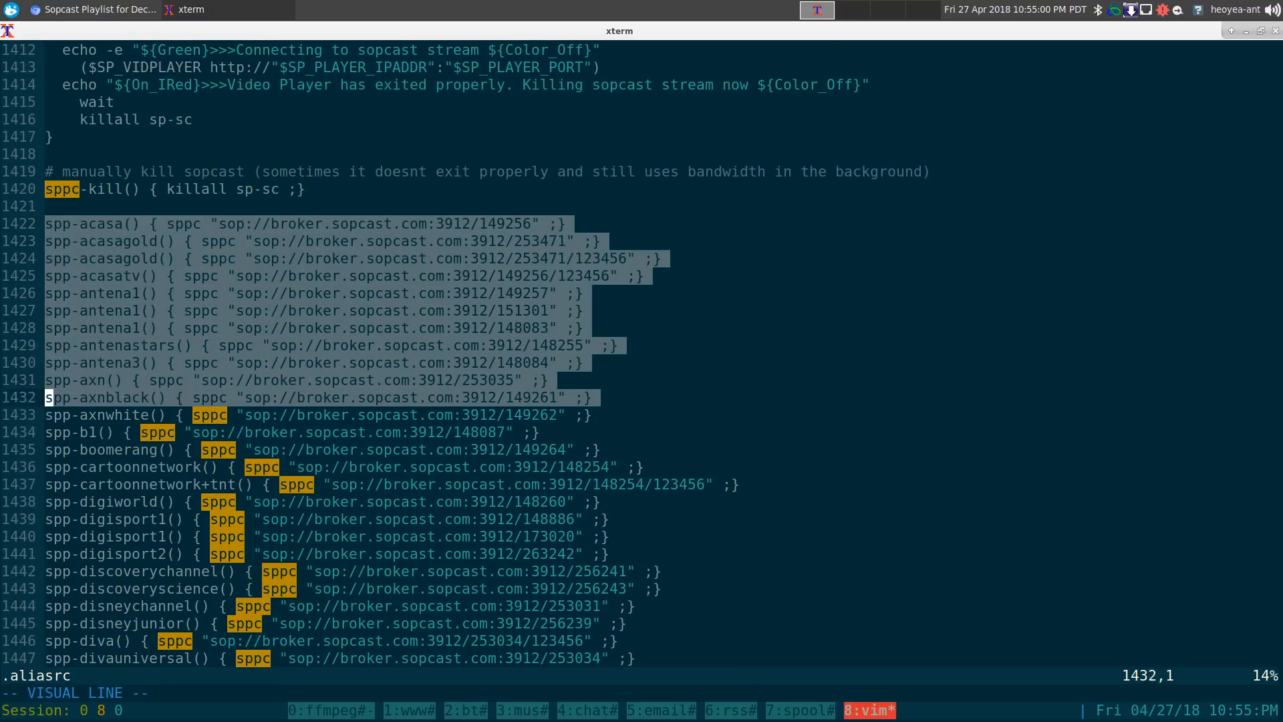
Scroll over the old spp- channel block before listing ~/Downloads in a new shell
{"action": "scroll", "scroll_direction": "down", "scroll_amount": 3}
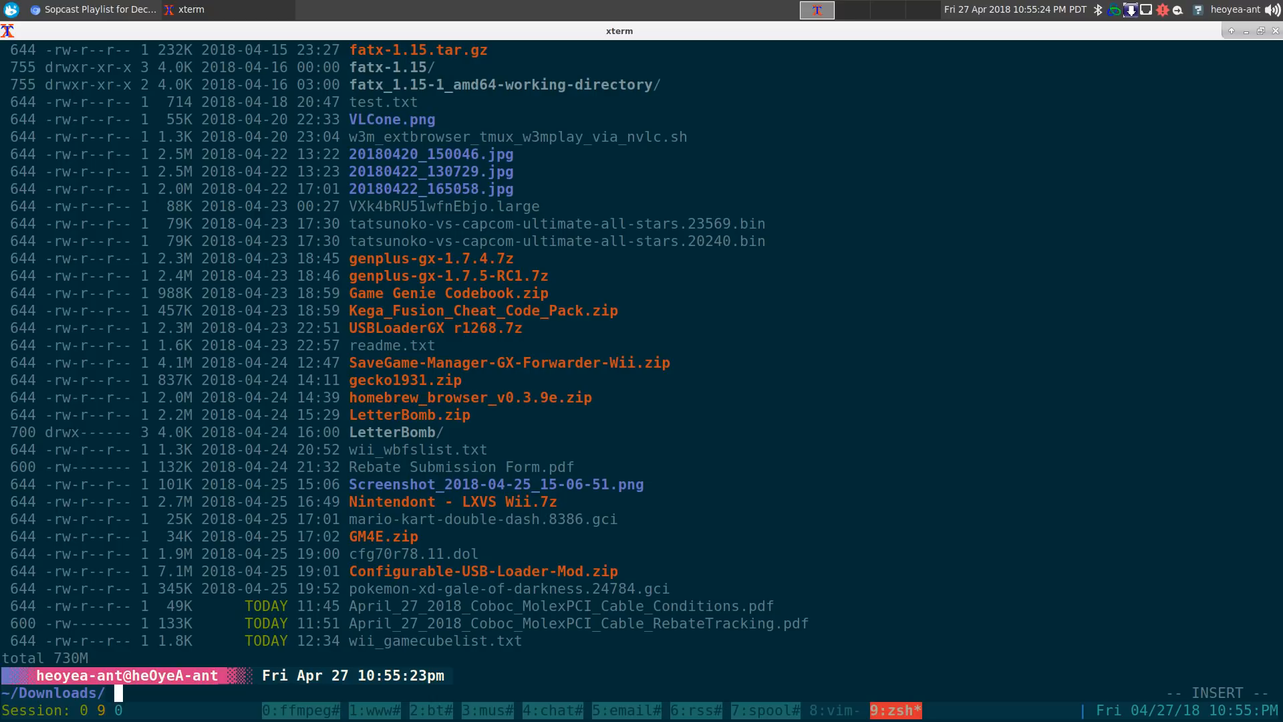
Create newchannels.txt in Vim with the pasted playlist, save it, and list Downloads showing it
{"action": "type", "text": "vim"}
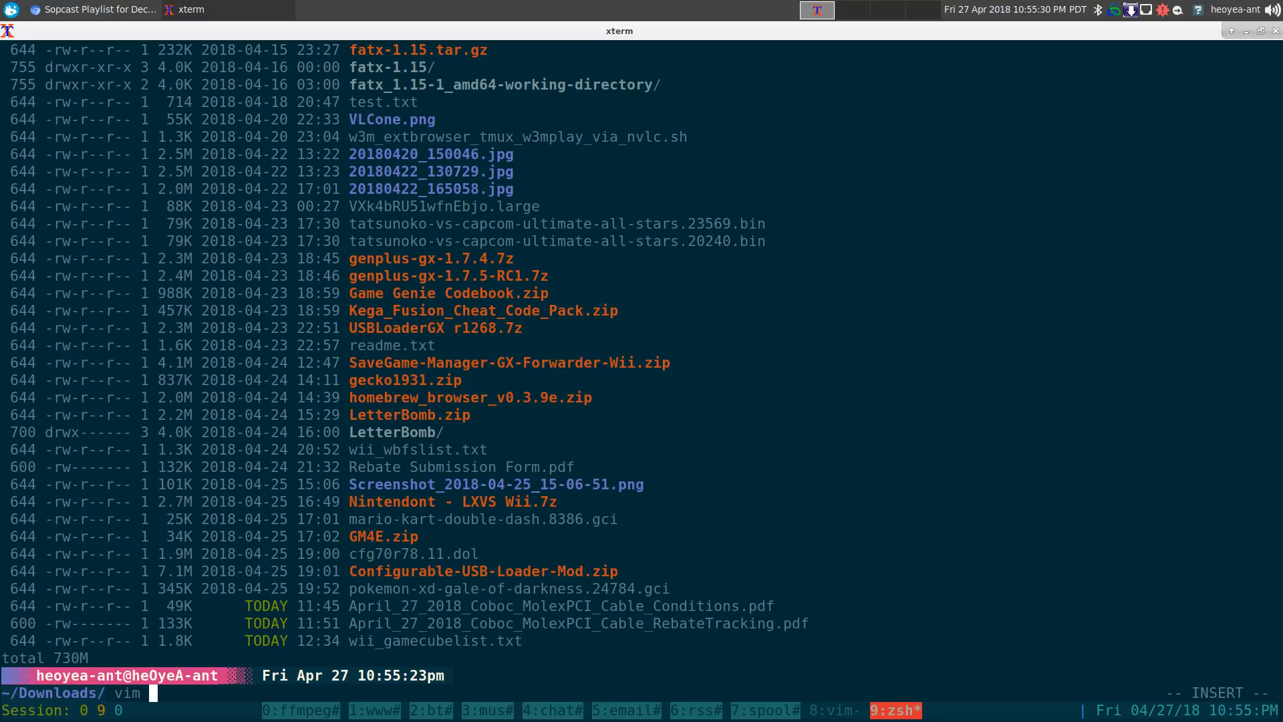
{"action": "type", "text": "newchannels"}
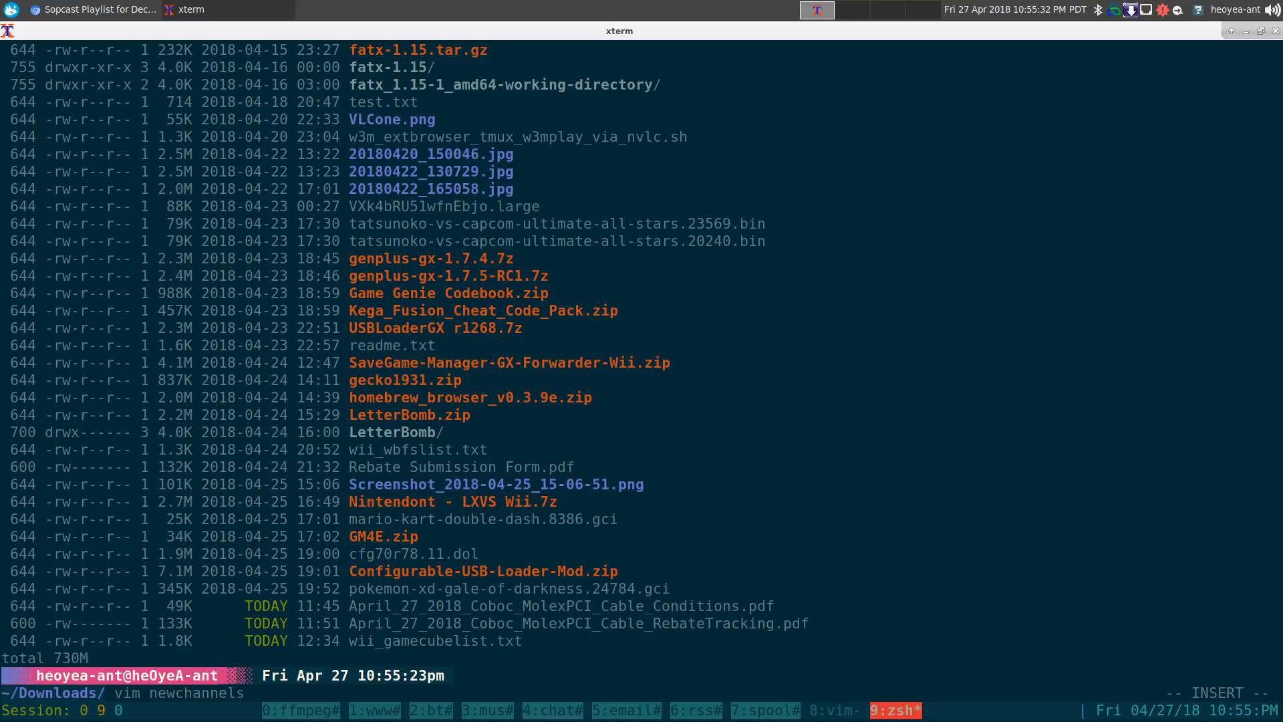
{"action": "type", "text": ".txt"}
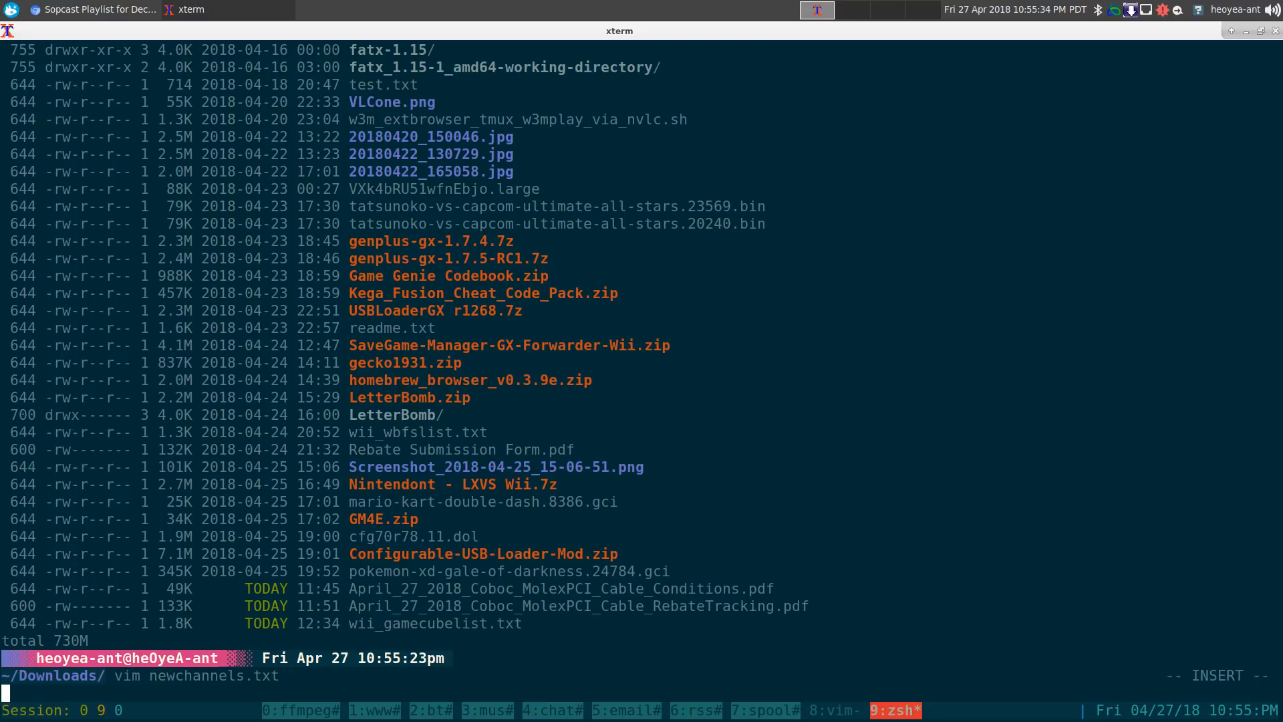
{"action": "key", "text": "Return"}
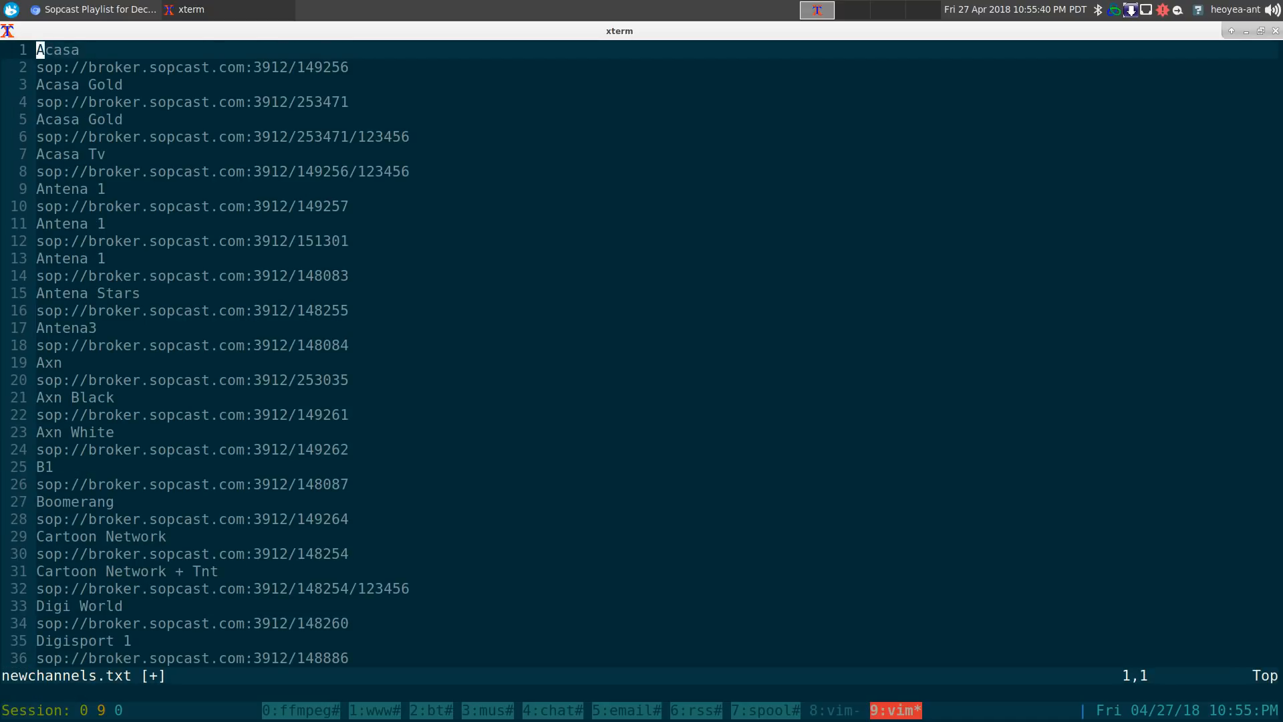
{"action": "key", "text": "V"}
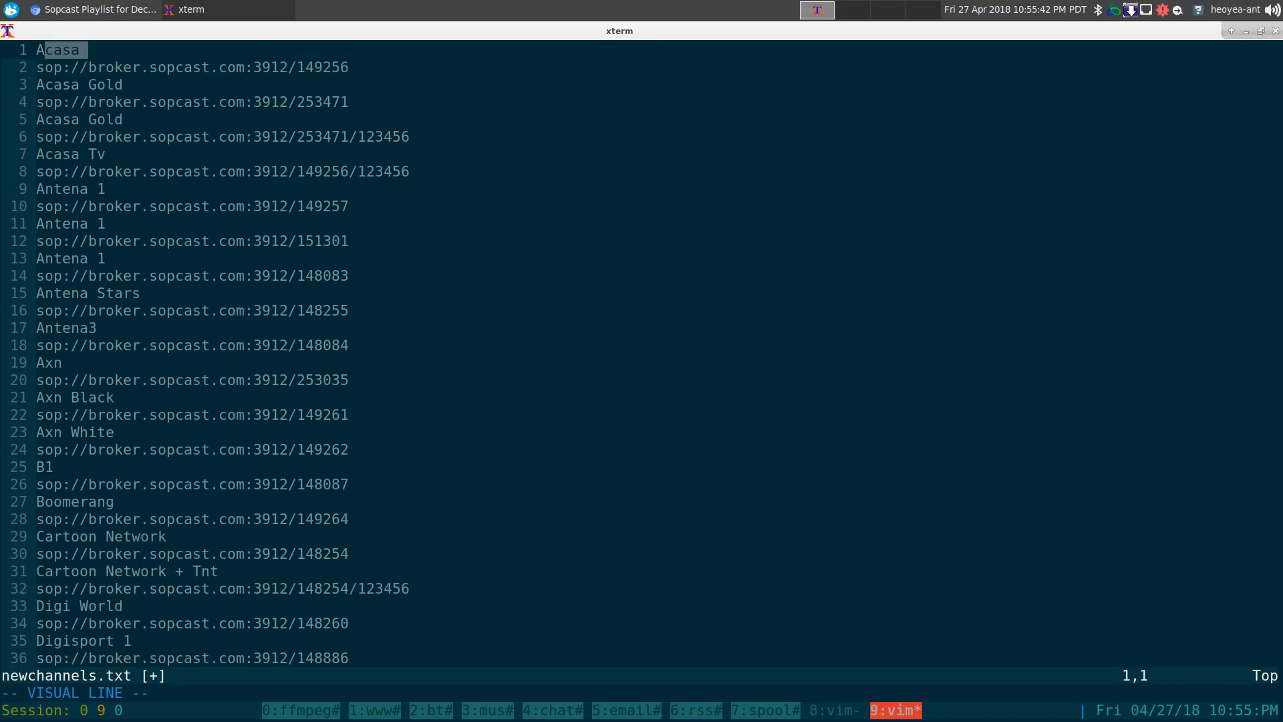
{"action": "key", "text": "j"}
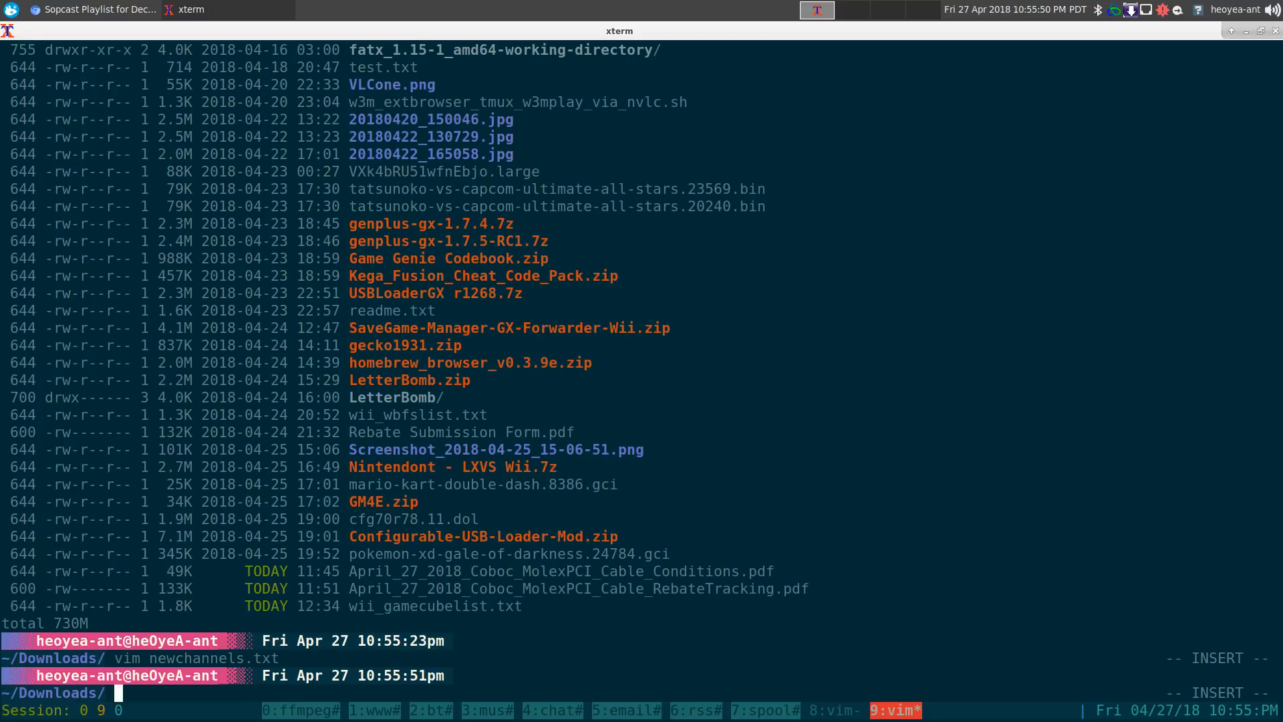
{"action": "type", "text": "ls"}
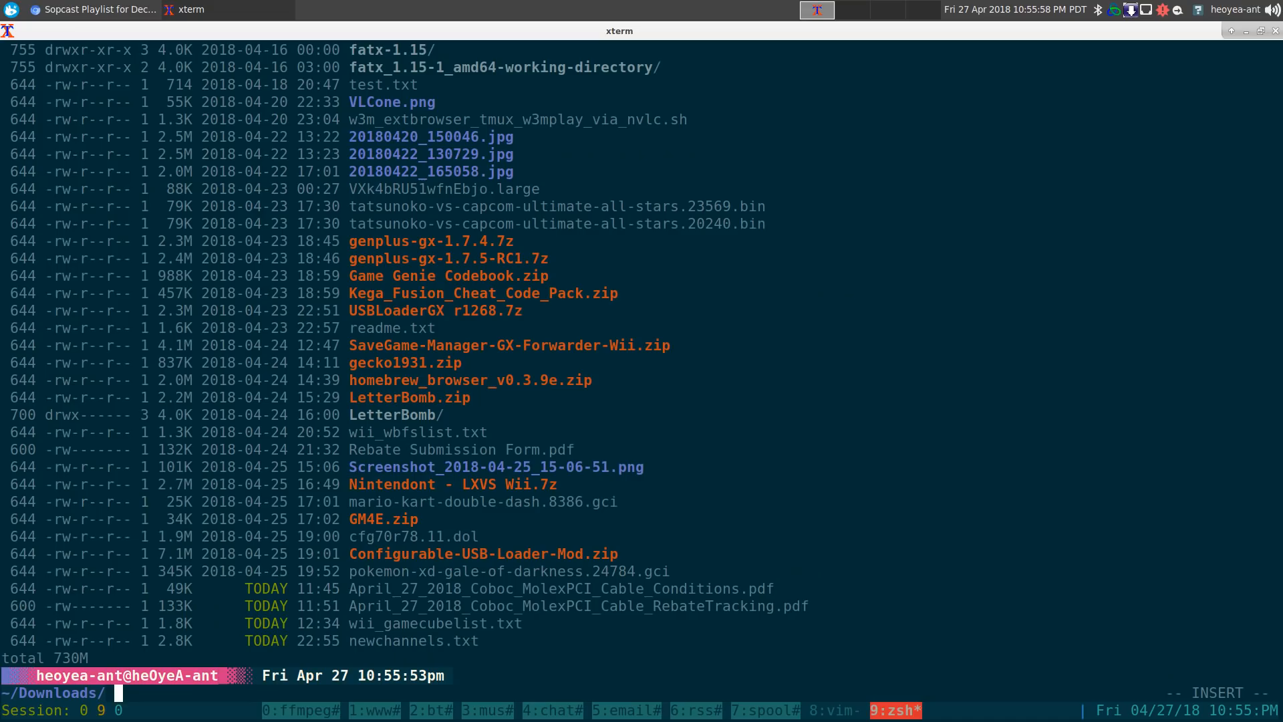
Run soprip on newchannels.txt, producing spp-* function lines, and select them
{"action": "type", "text": "sop"}
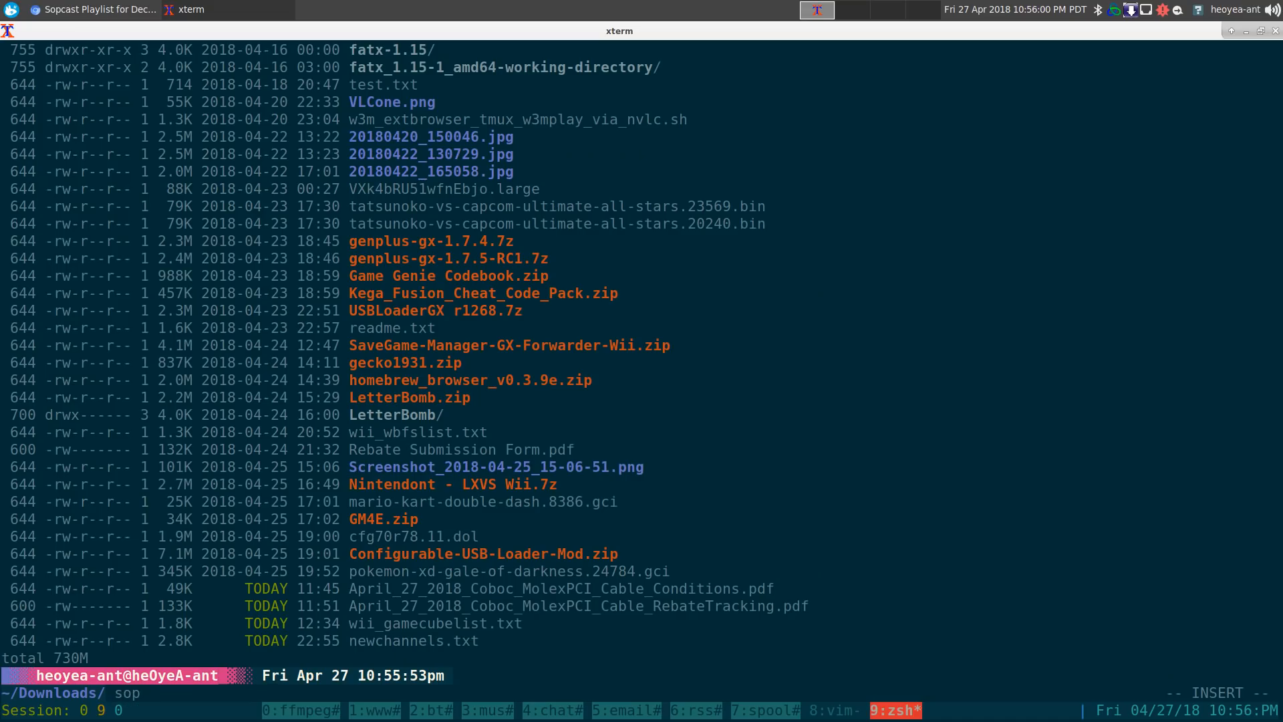
{"action": "type", "text": "rip newchannels.txt"}
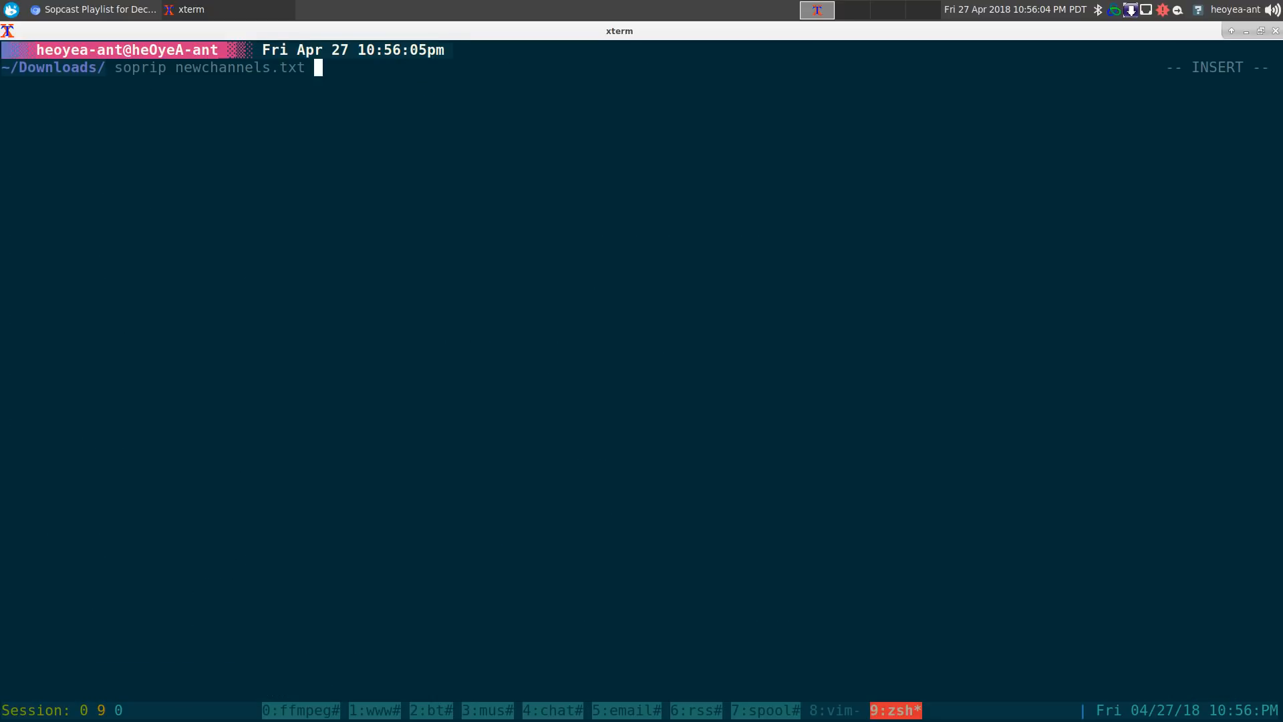
{"action": "key", "text": "Return"}
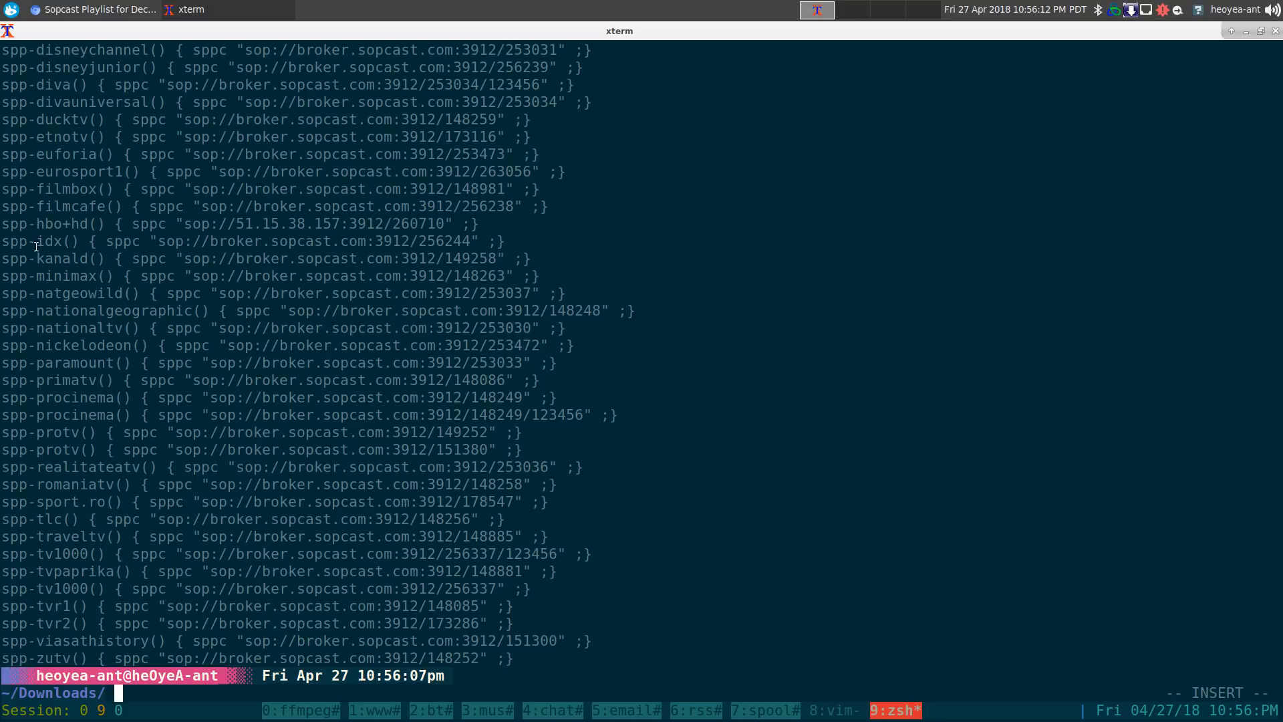
{"action": "double_click", "coordinate": [46, 223]}
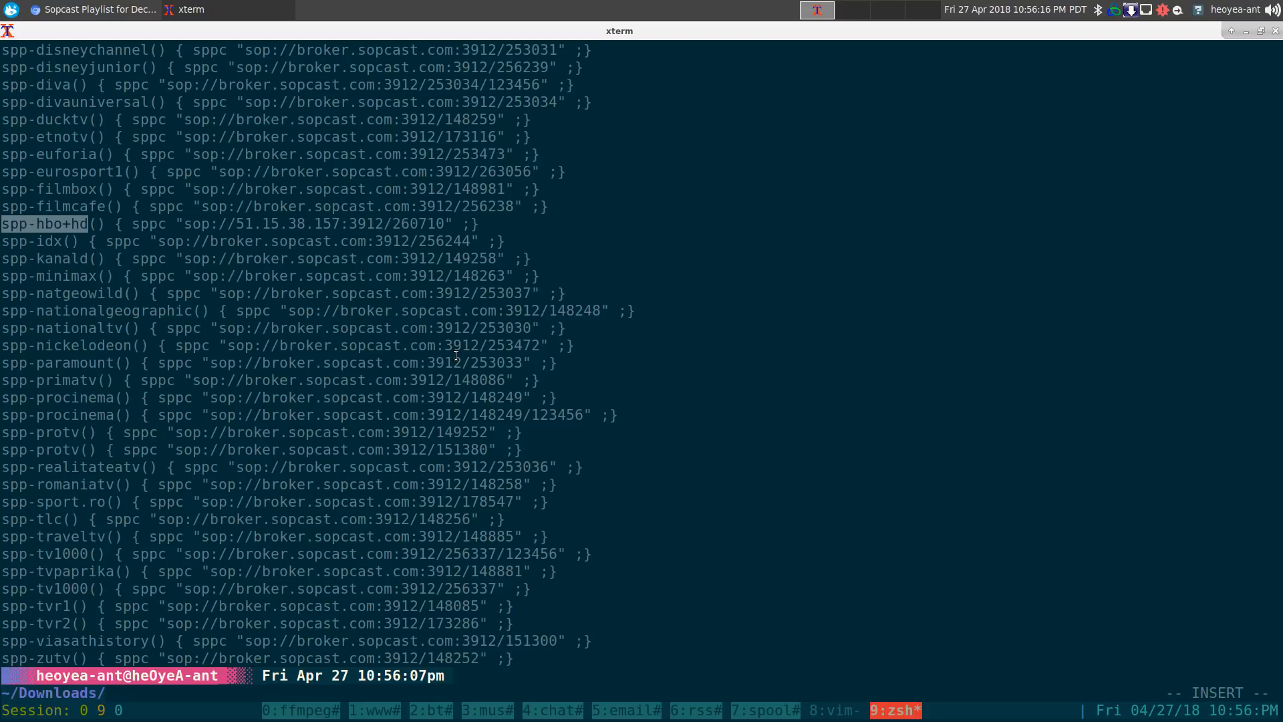
{"action": "mouse_move", "coordinate": [203, 224]}
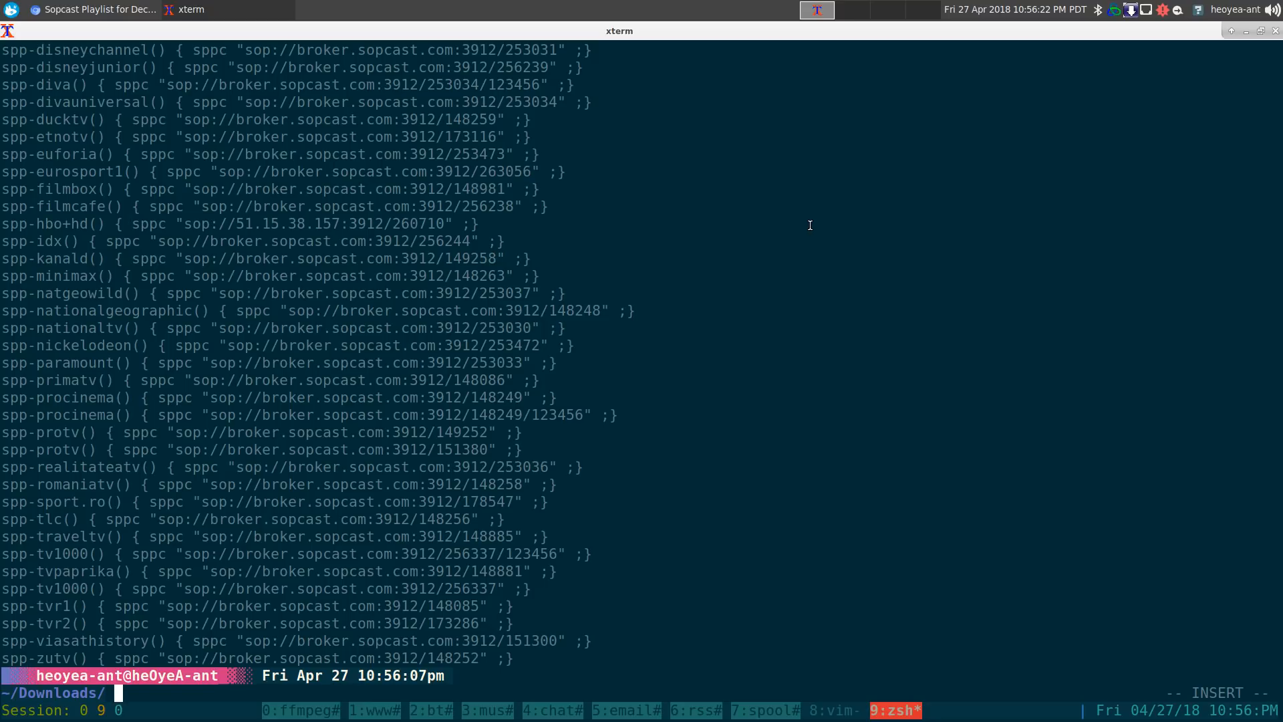
Retype 'soprip newchannels.txt |' to pipe the generated functions onward
{"action": "type", "text": "soprip newchannels.txt"}
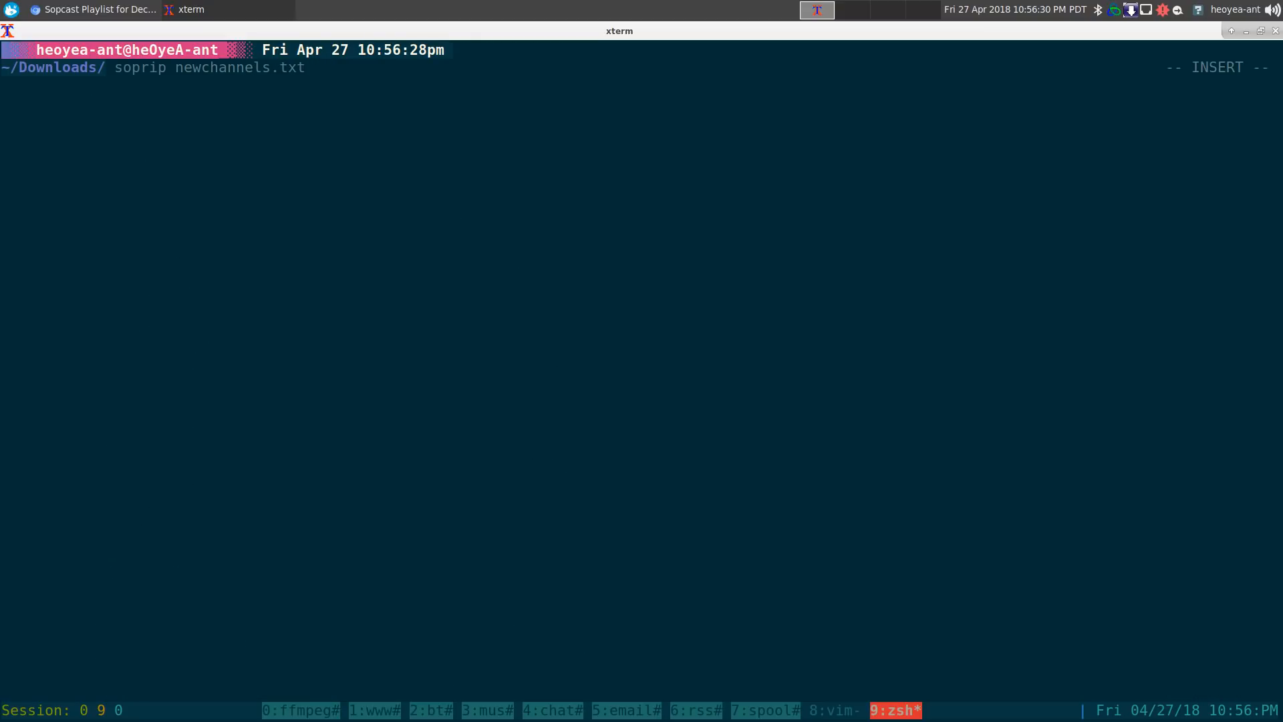
{"action": "type", "text": "|"}
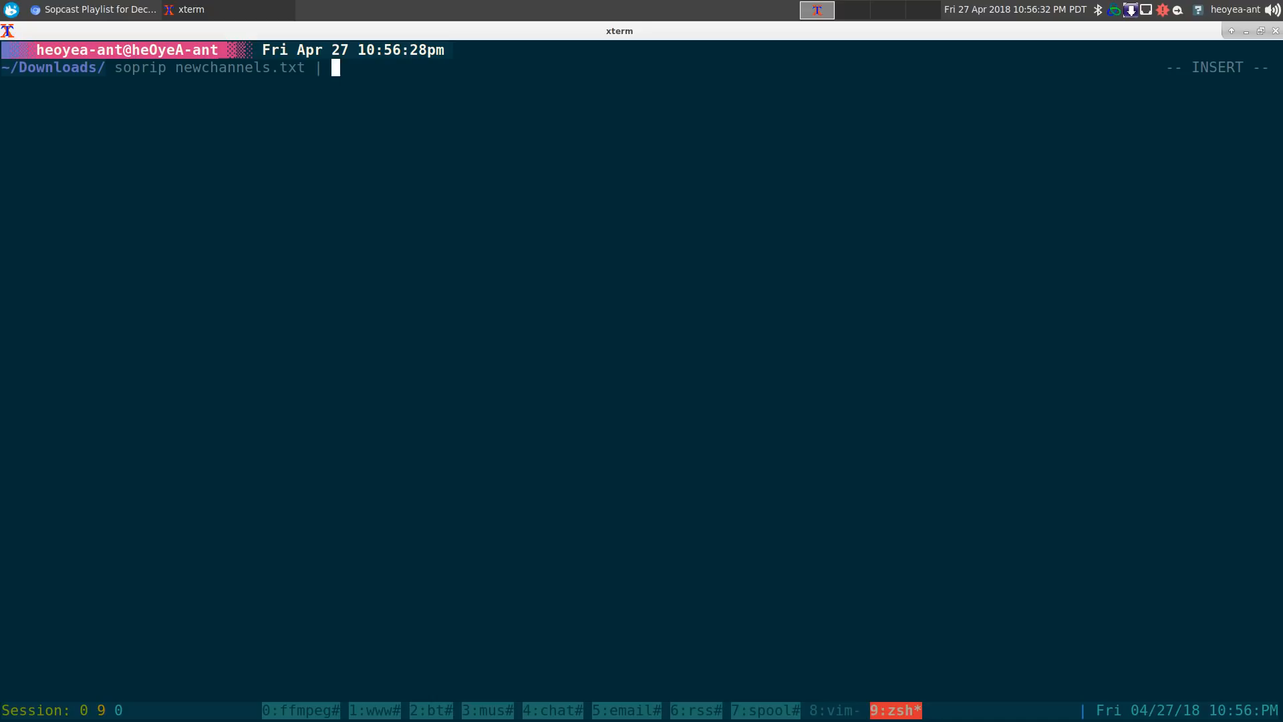
Pipe 'soprip newchannels.txt' into pbcopy, check which pbcopy, and paste the spp- functions into .aliasrc
{"action": "type", "text": "pbc"}
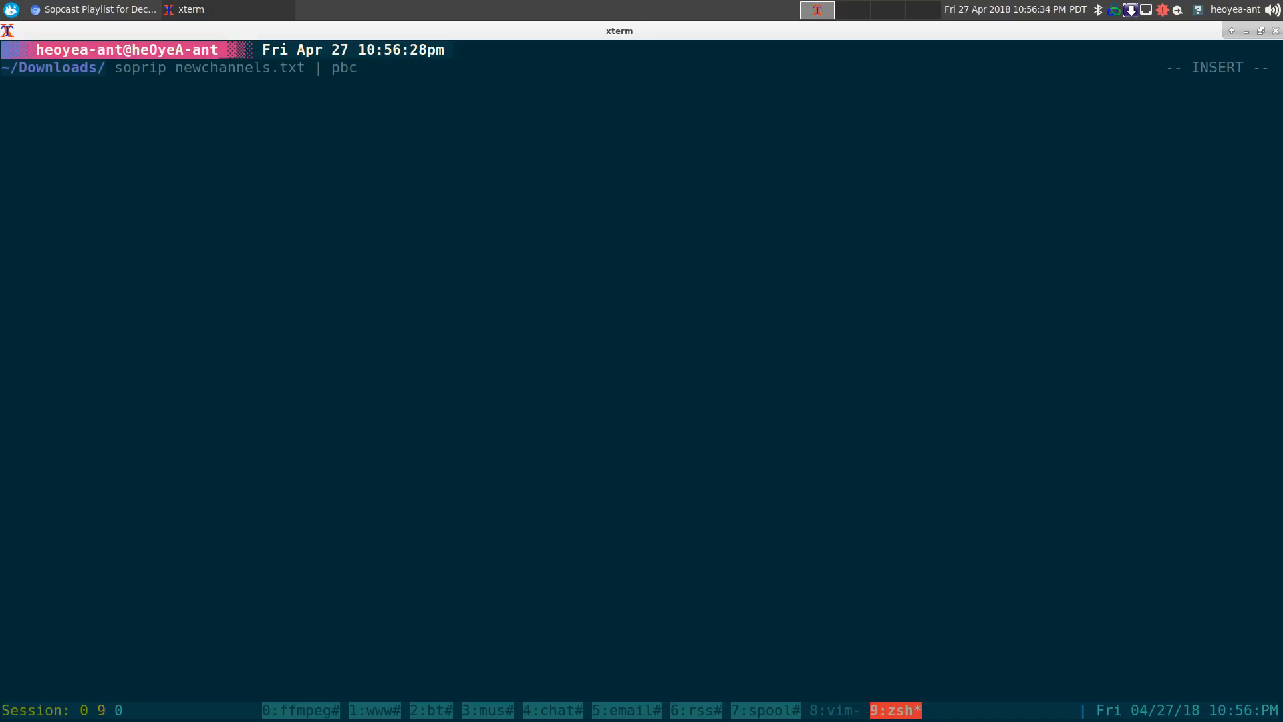
{"action": "type", "text": "opy"}
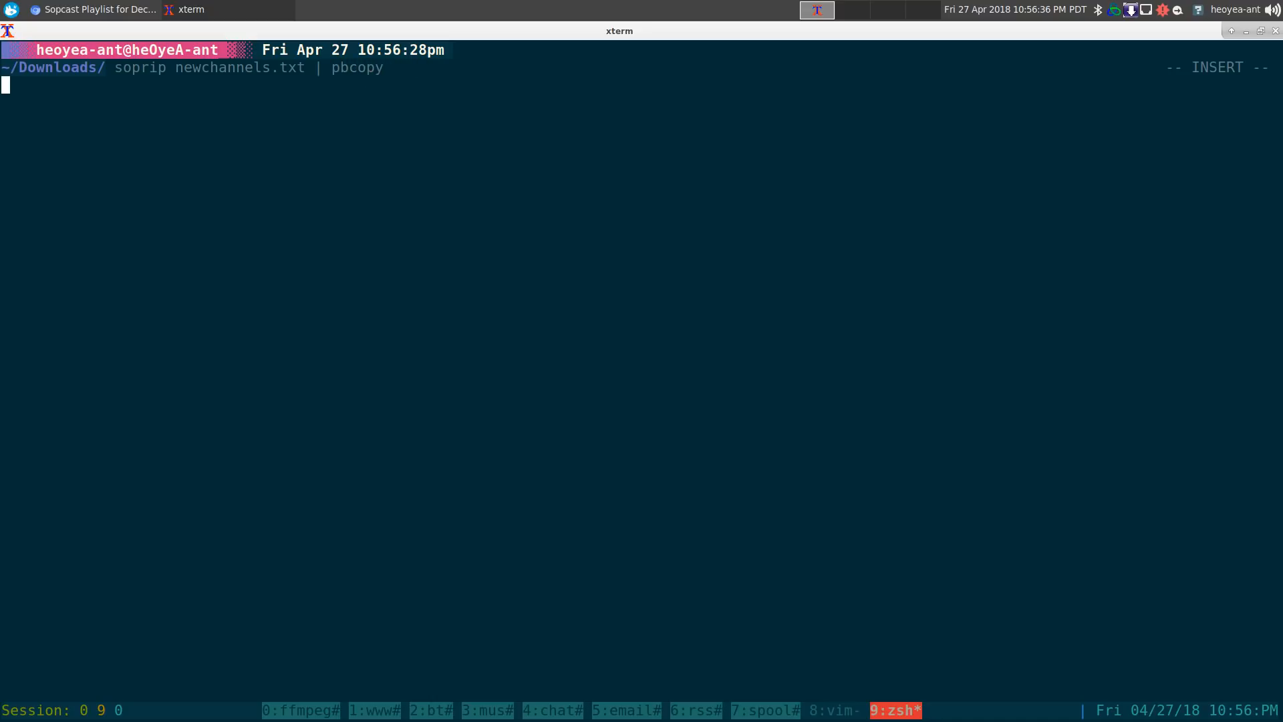
{"action": "key", "text": "Return"}
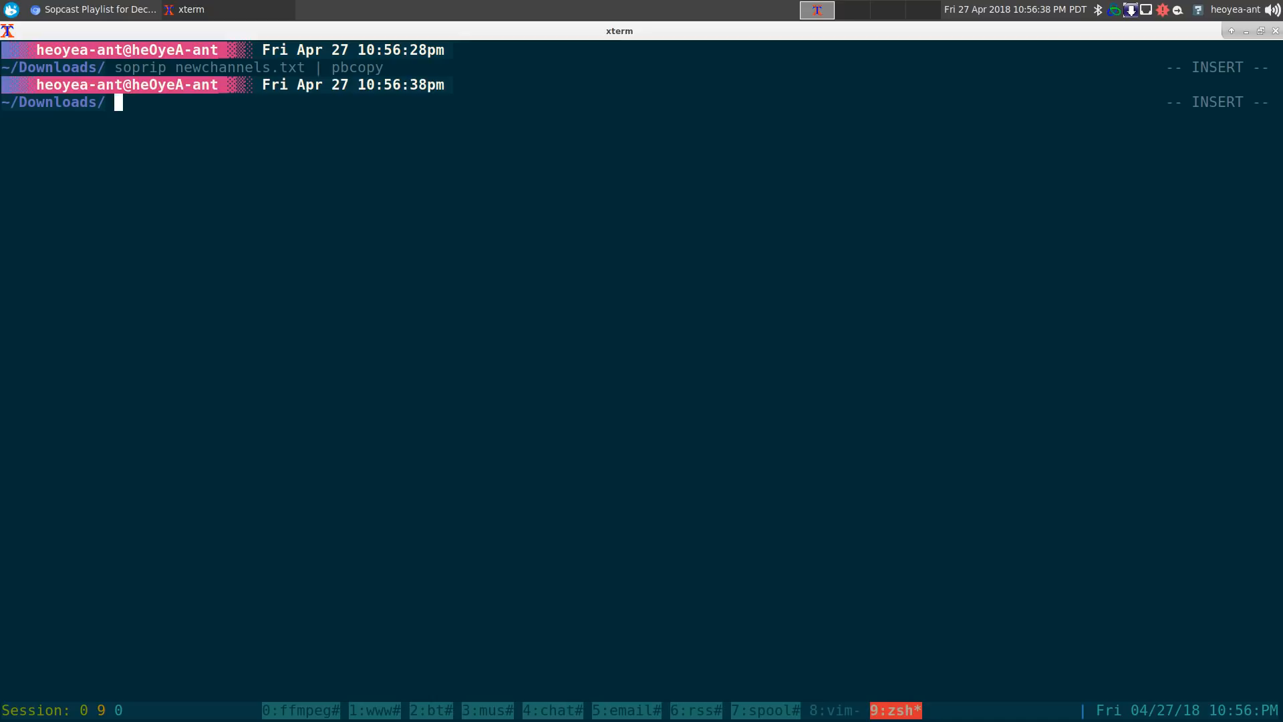
{"action": "type", "text": "which"}
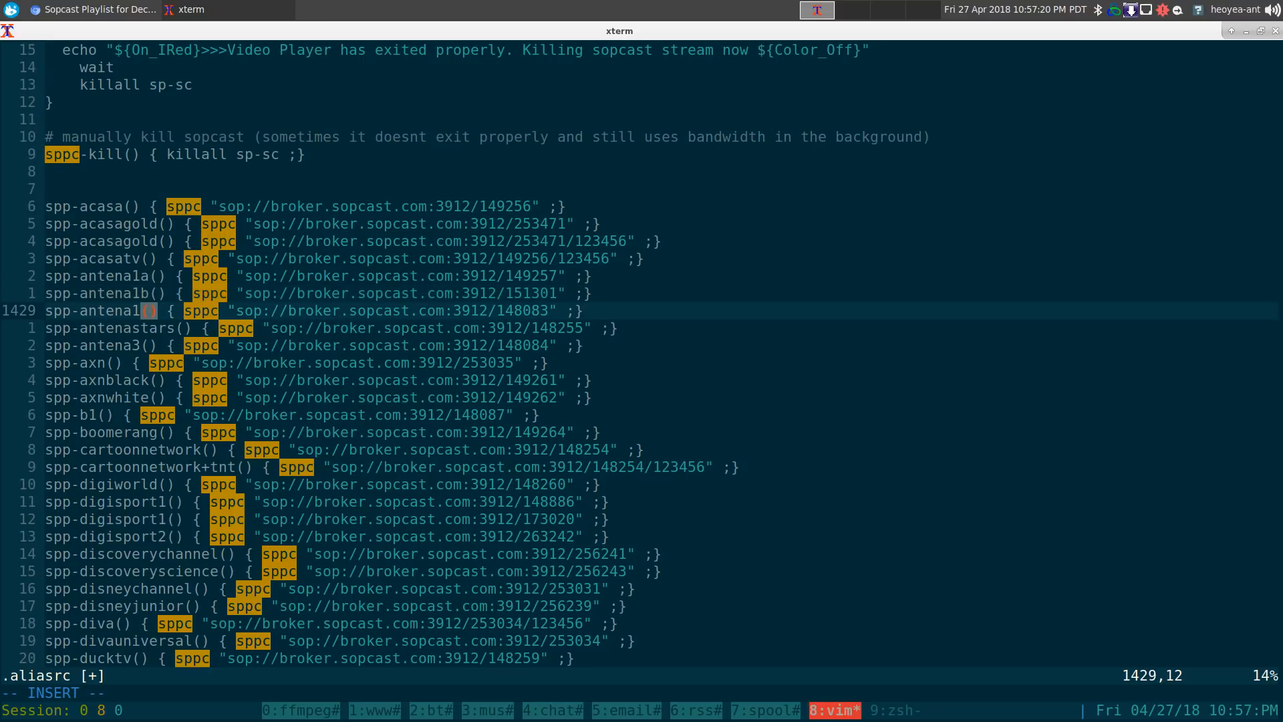
{"action": "type", "text": "c"}
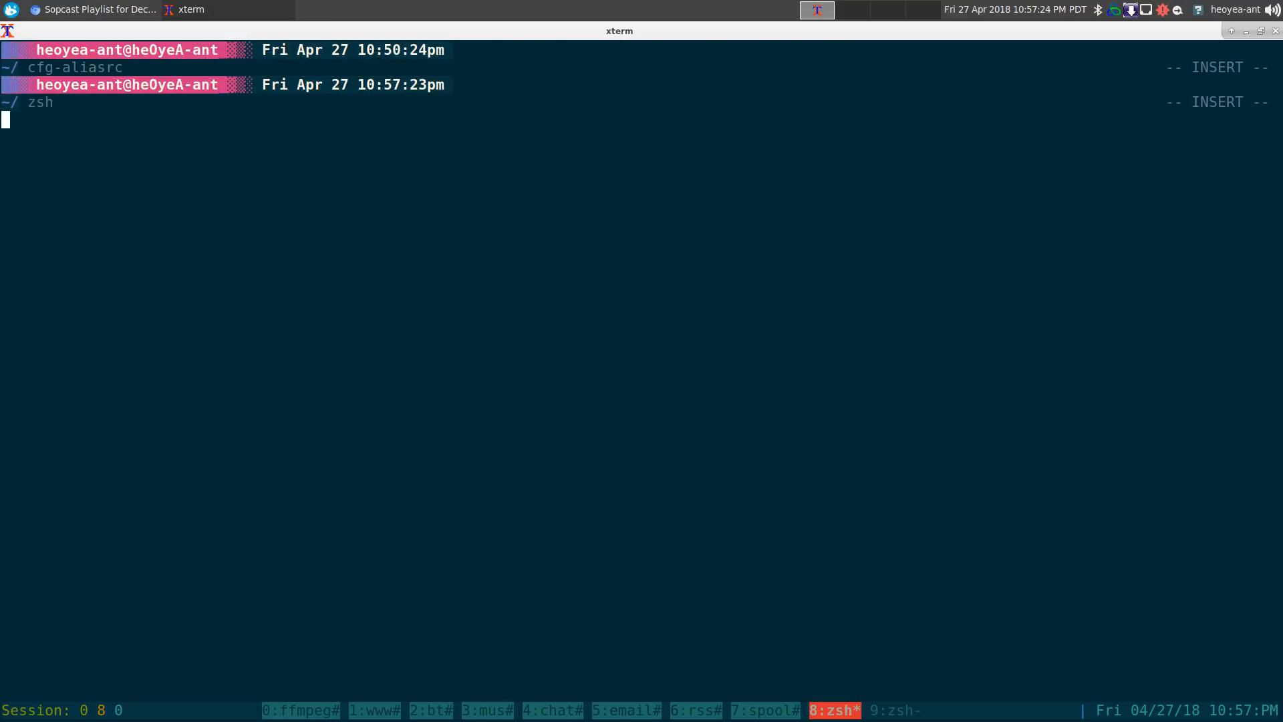
Tab-complete 'spp-' to spp-antena1a and start that channel streaming in mpv
{"action": "type", "text": "spp-antena1a"}
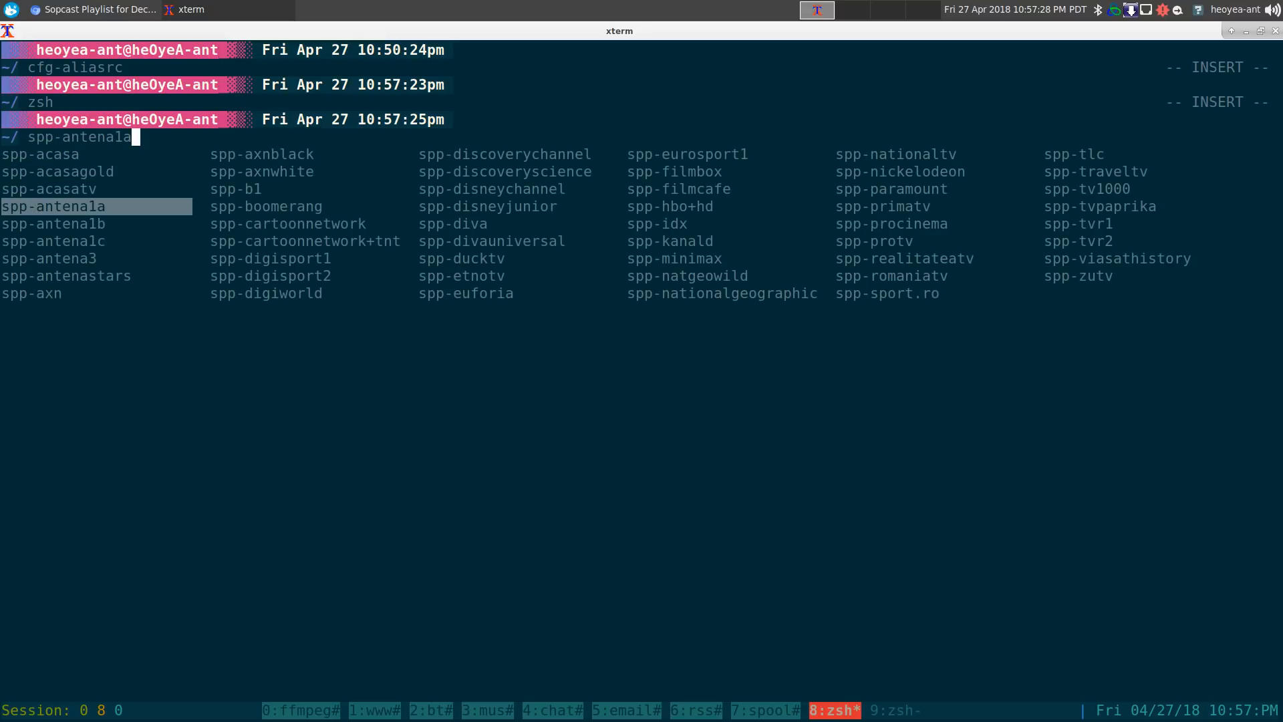
{"action": "key", "text": "Return"}
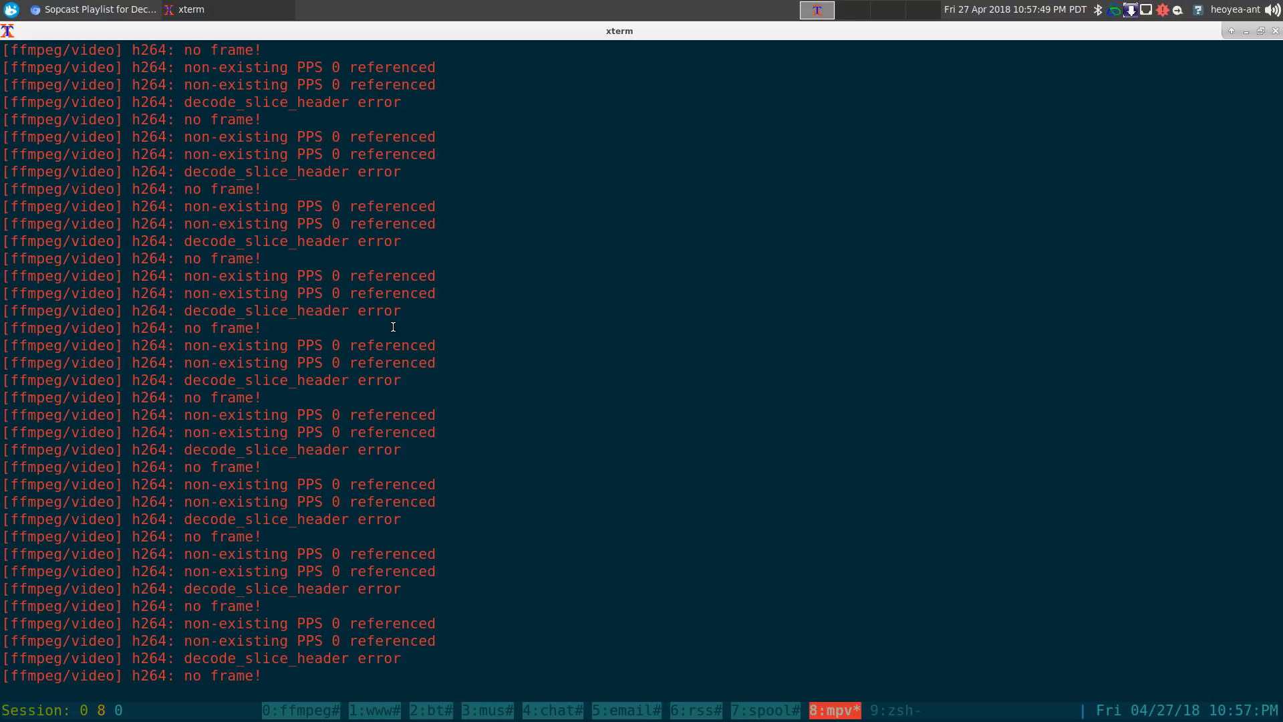
{"action": "mouse_move", "coordinate": [560, 353]}
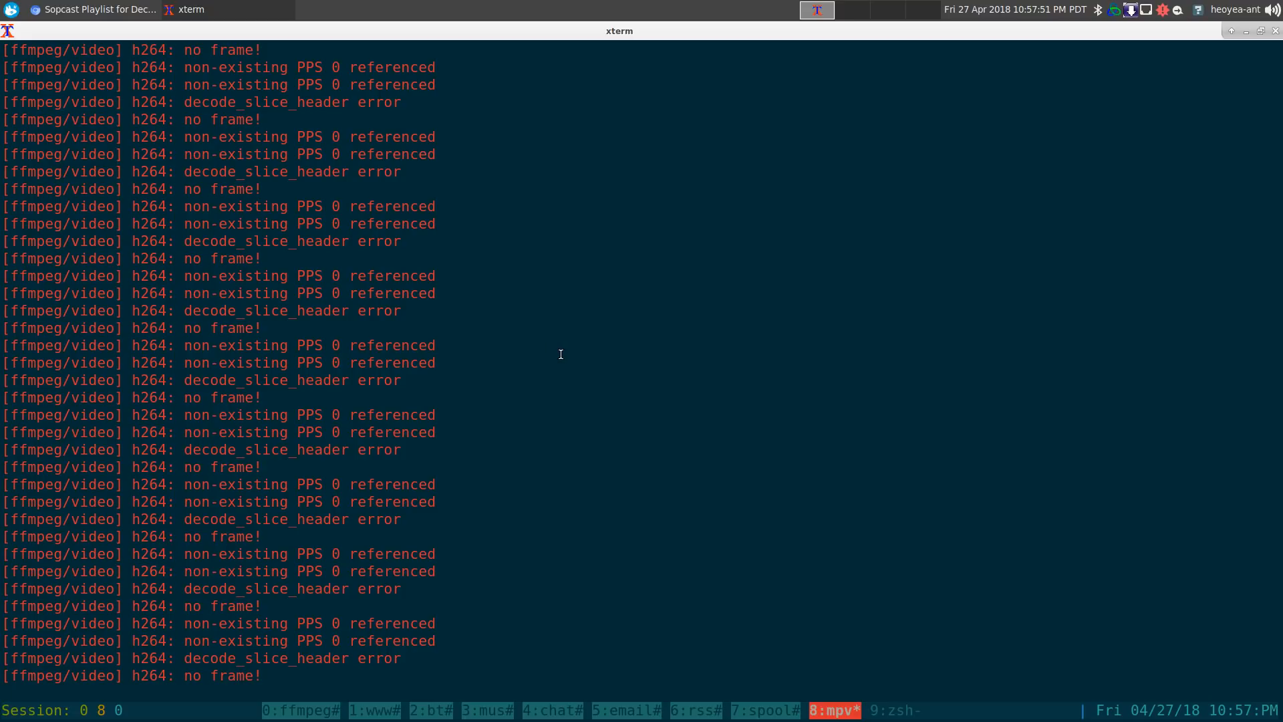
{"action": "mouse_move", "coordinate": [621, 419]}
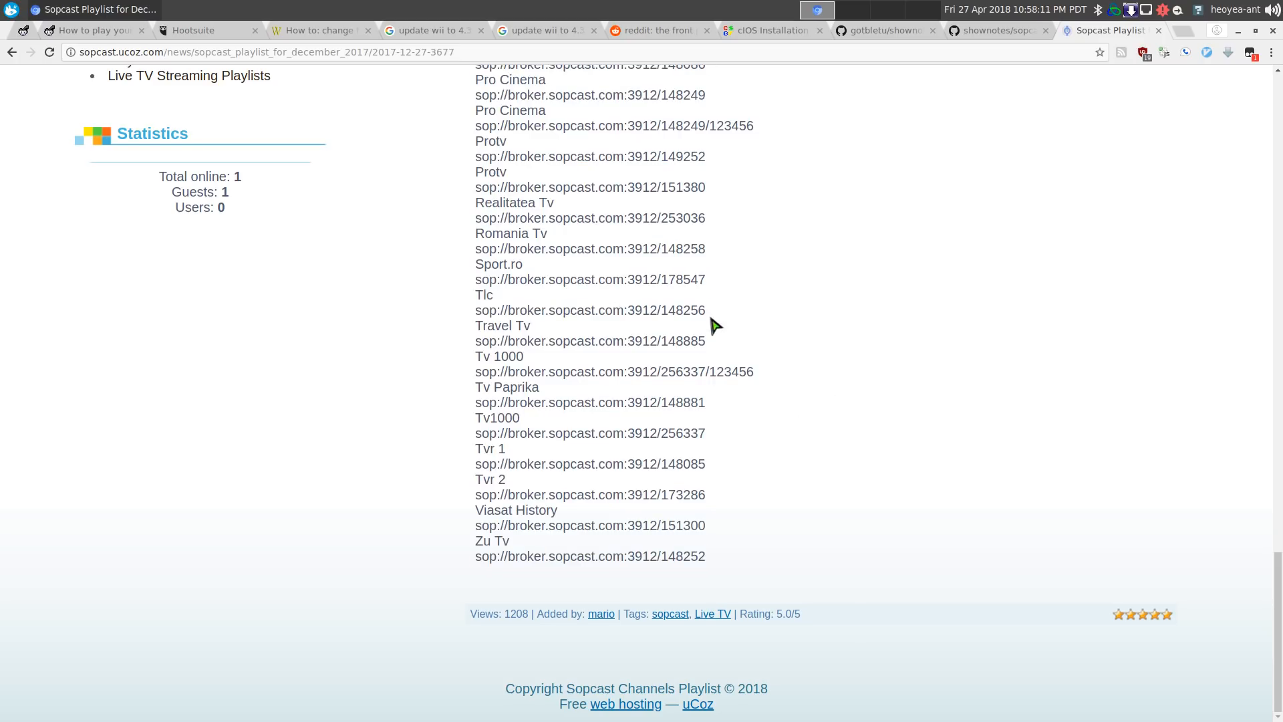
Scroll the sopcast.ucoz.com playlist up to the Acasa/Antena entries, then back down slightly
{"action": "scroll", "scroll_direction": "up", "scroll_amount": 3}
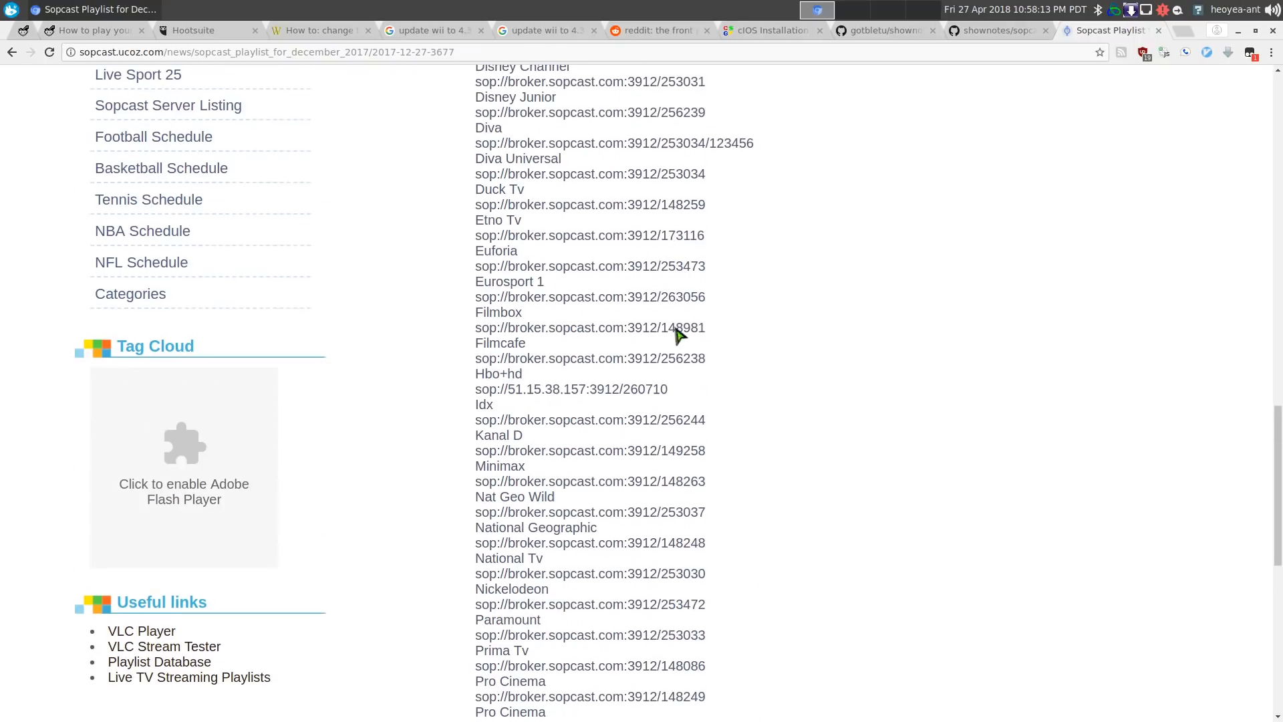
{"action": "scroll", "scroll_direction": "up", "scroll_amount": 3}
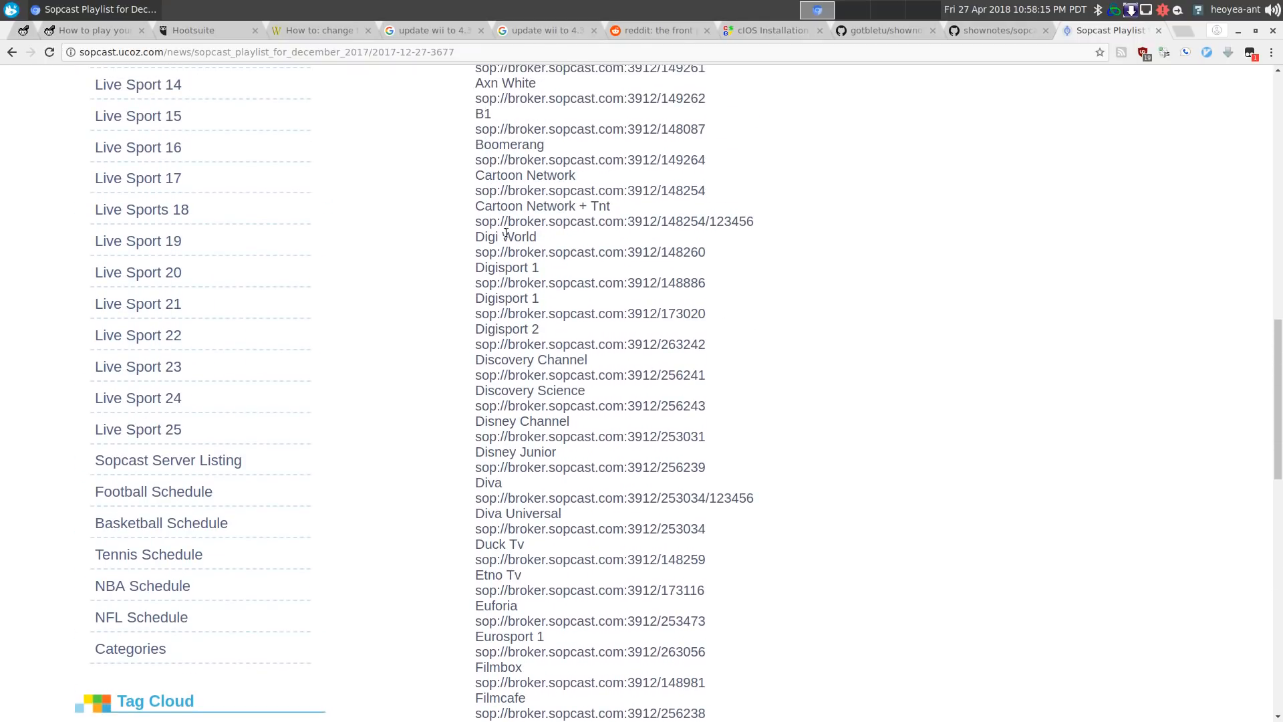
{"action": "mouse_move", "coordinate": [753, 260]}
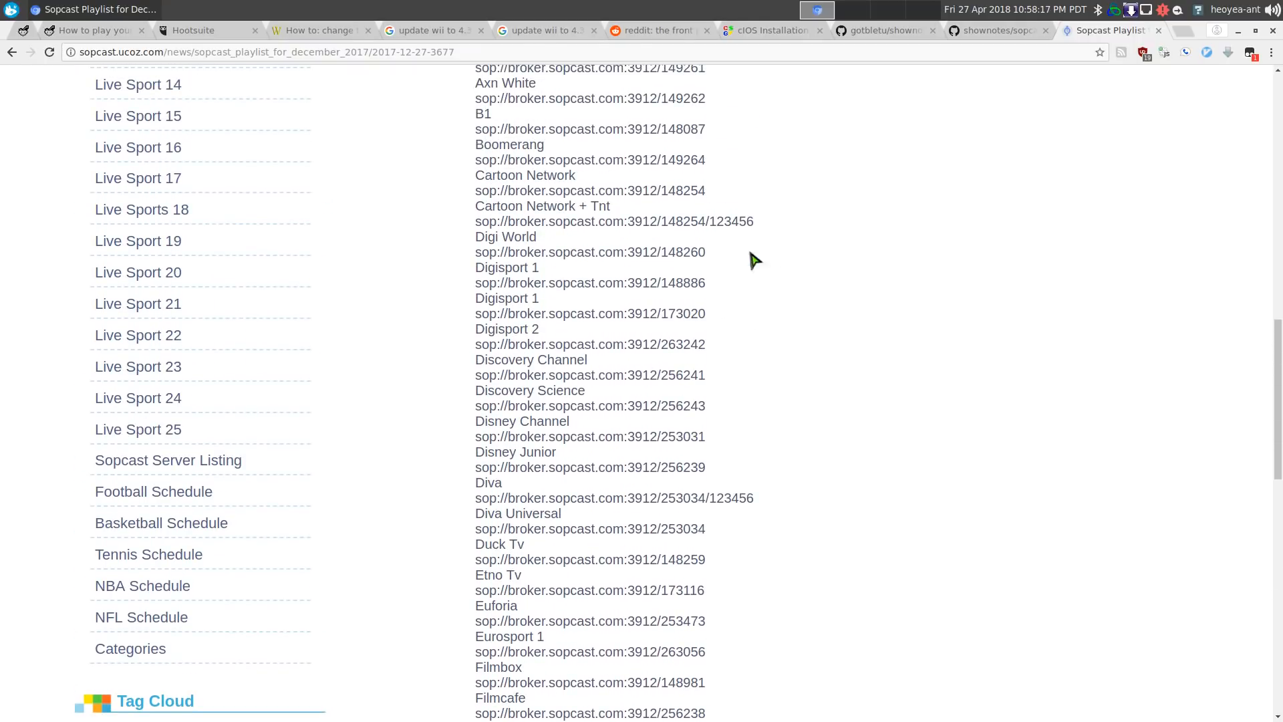
{"action": "scroll", "scroll_direction": "up", "scroll_amount": 3}
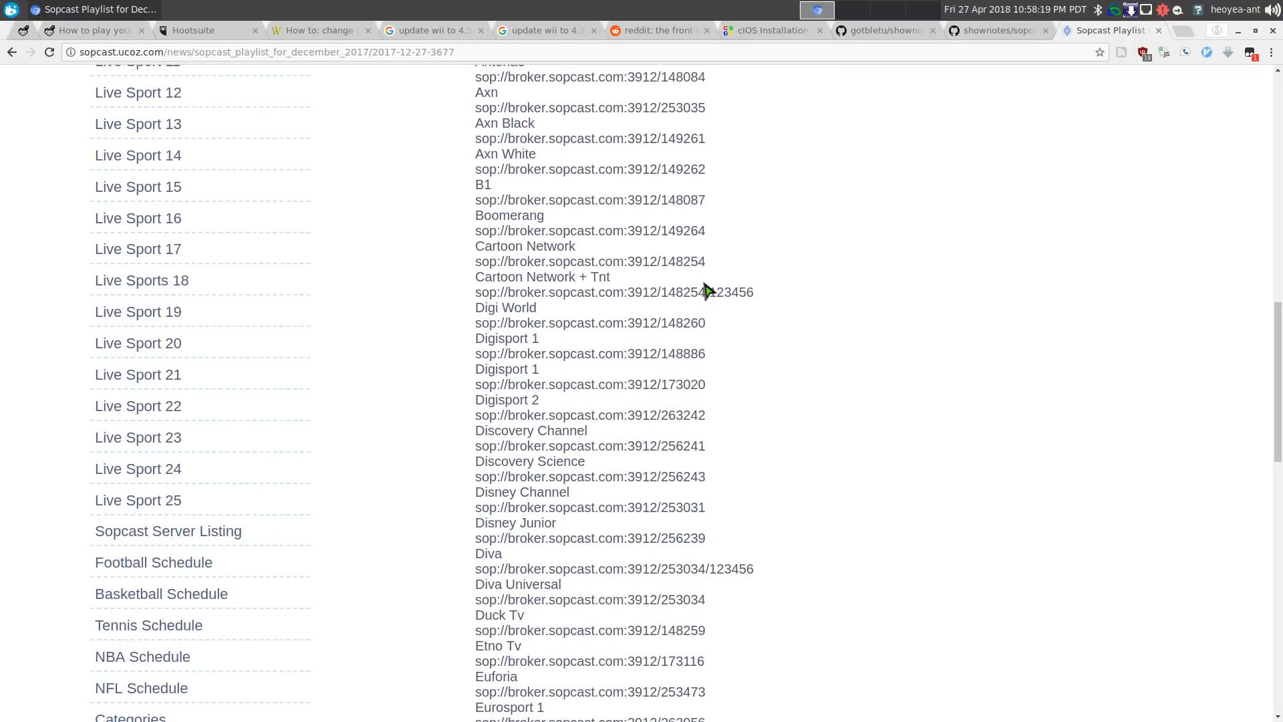
{"action": "scroll", "scroll_direction": "up", "scroll_amount": 3}
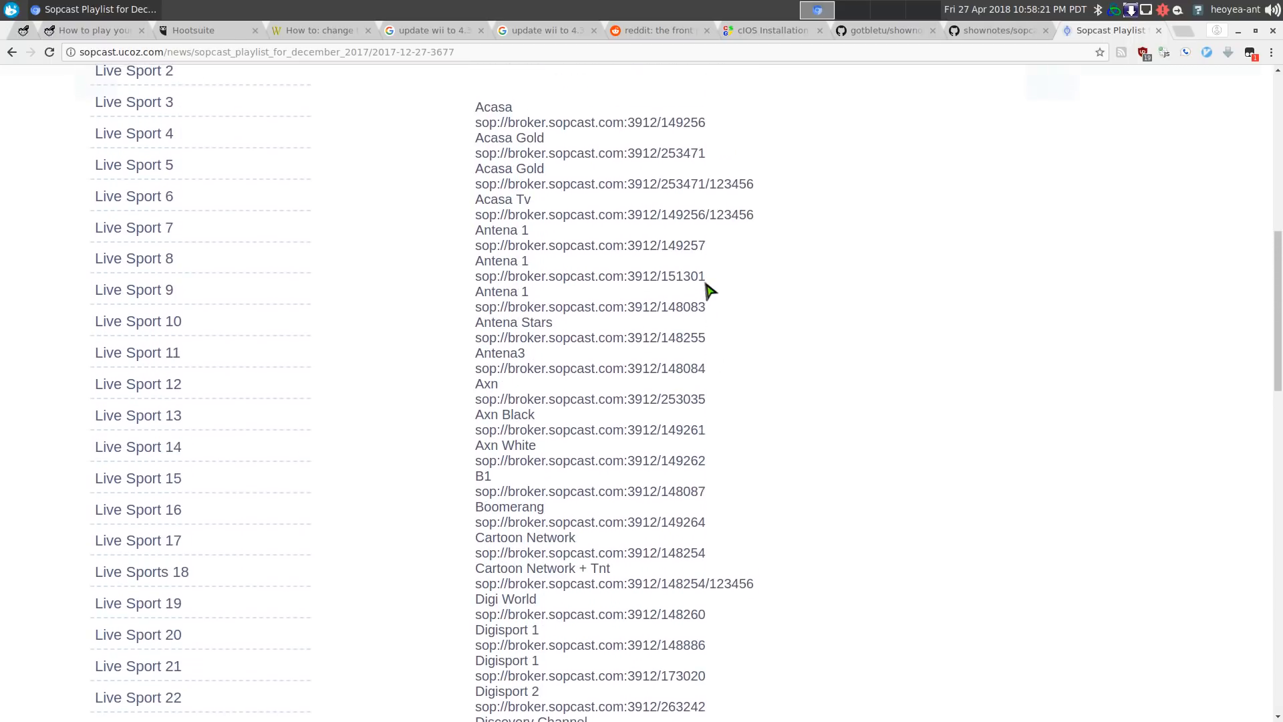
{"action": "scroll", "scroll_direction": "down", "scroll_amount": 3}
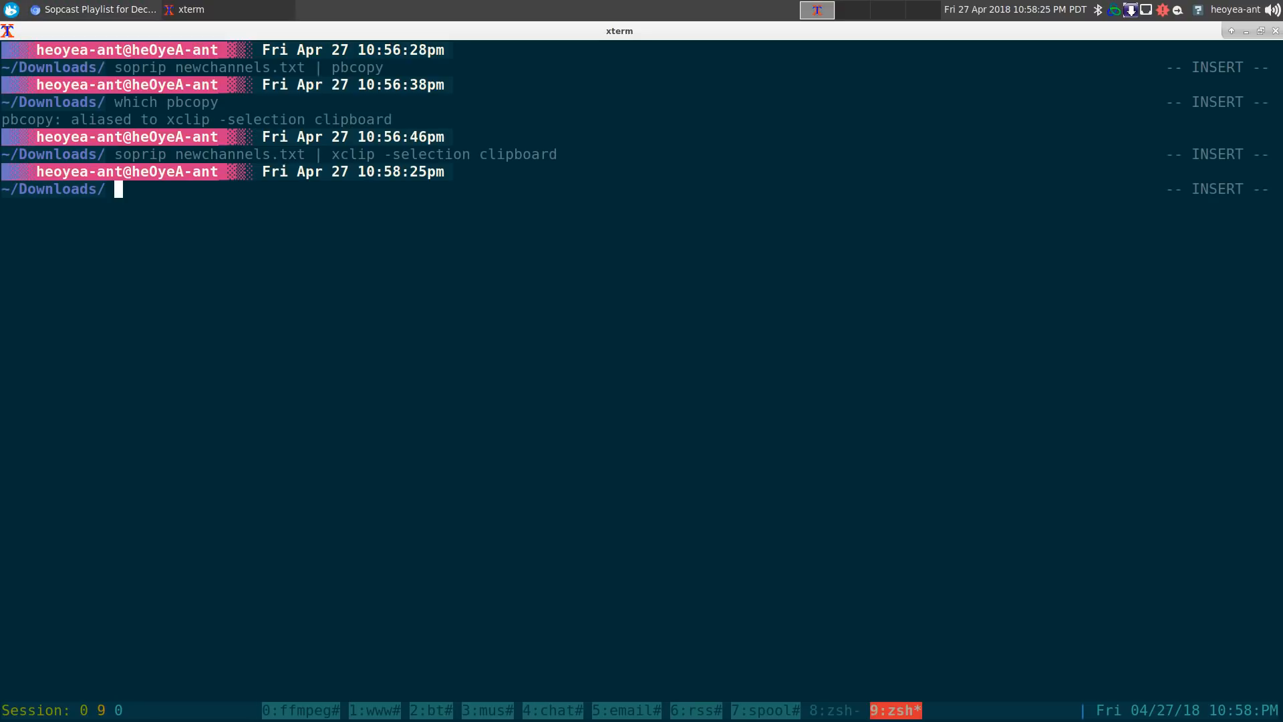
Use the c-ali shortcut to reopen ~/.aliasrc in vim at the Sopcast CLI v3 section
{"action": "type", "text": "c-ali"}
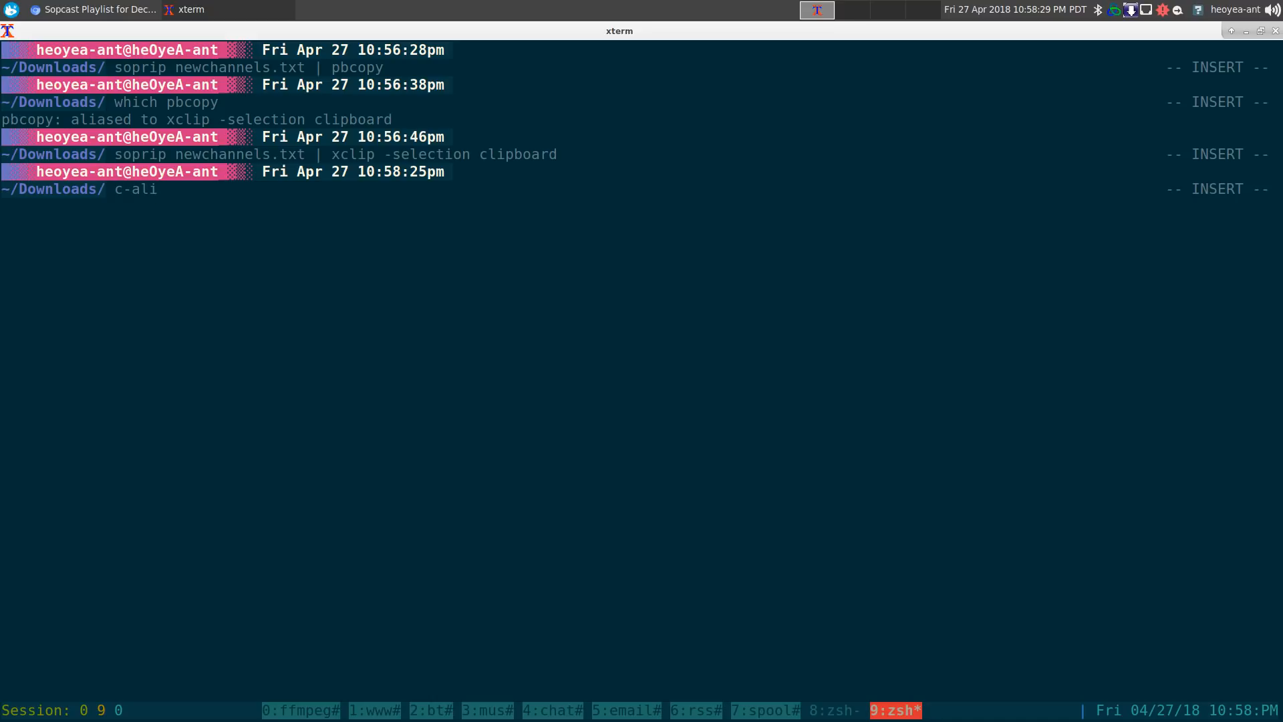
{"action": "key", "text": "Return"}
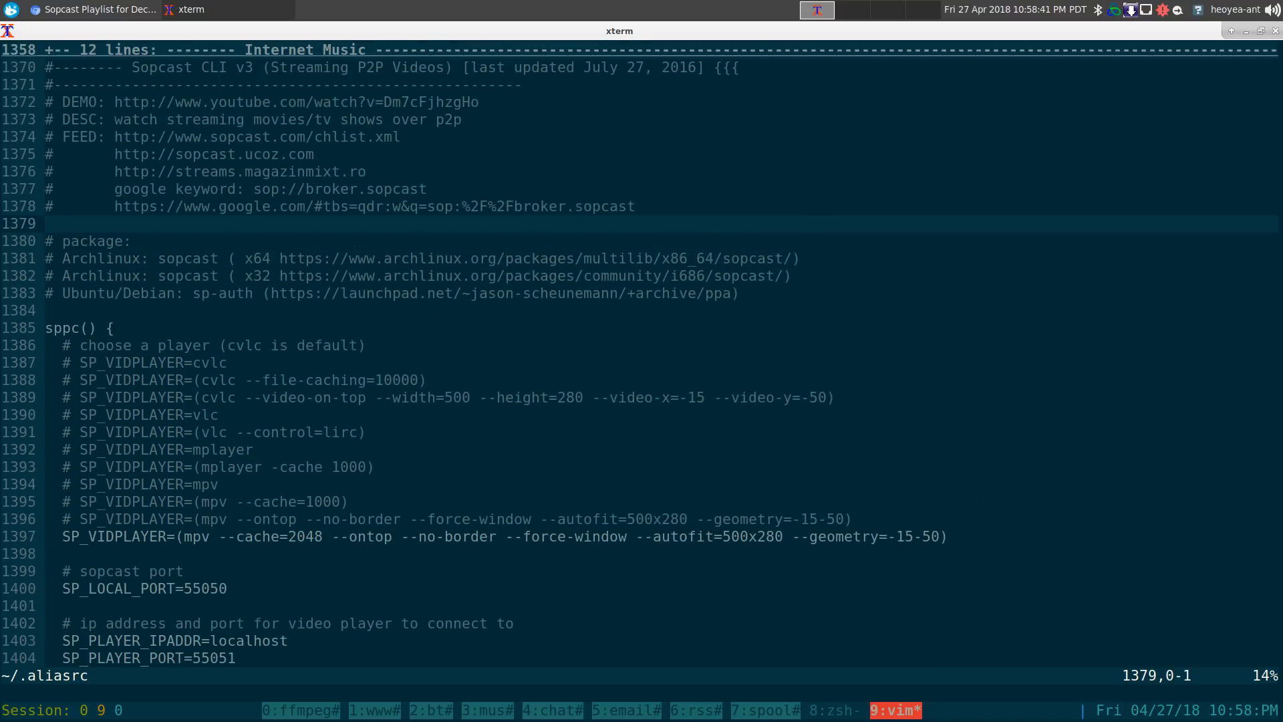
{"action": "mouse_move", "coordinate": [278, 233]}
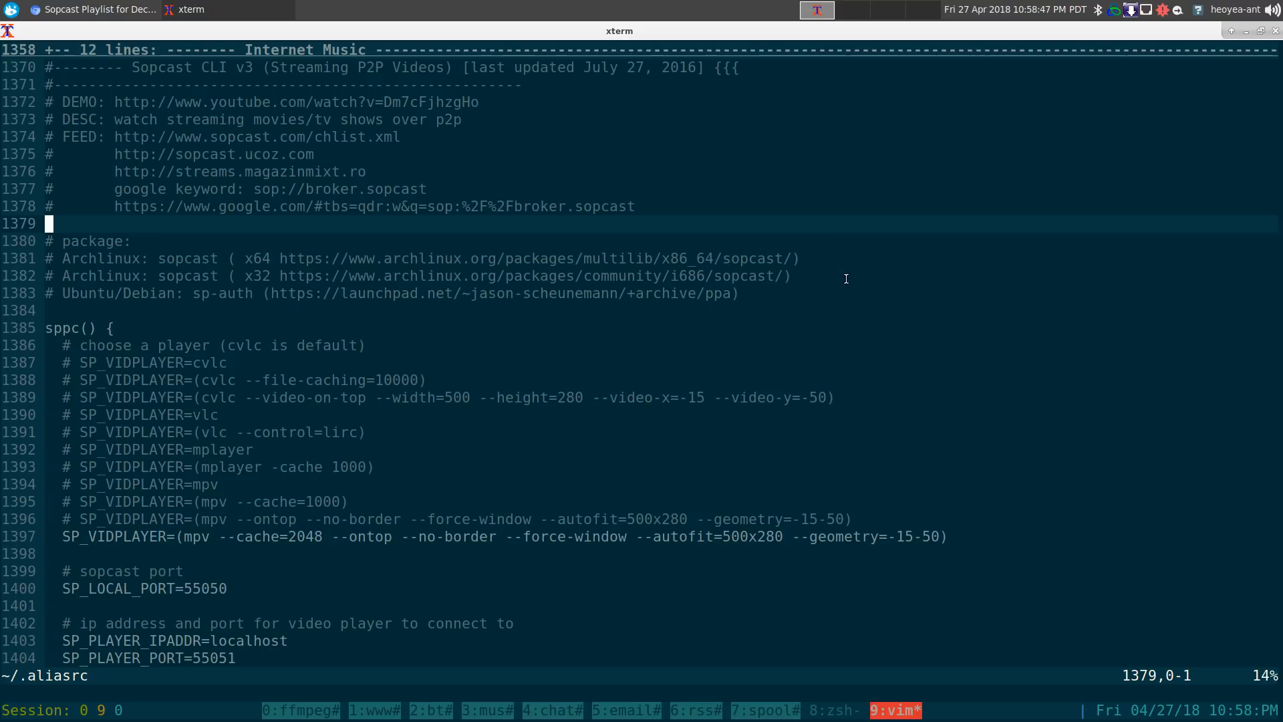
{"action": "mouse_move", "coordinate": [177, 305]}
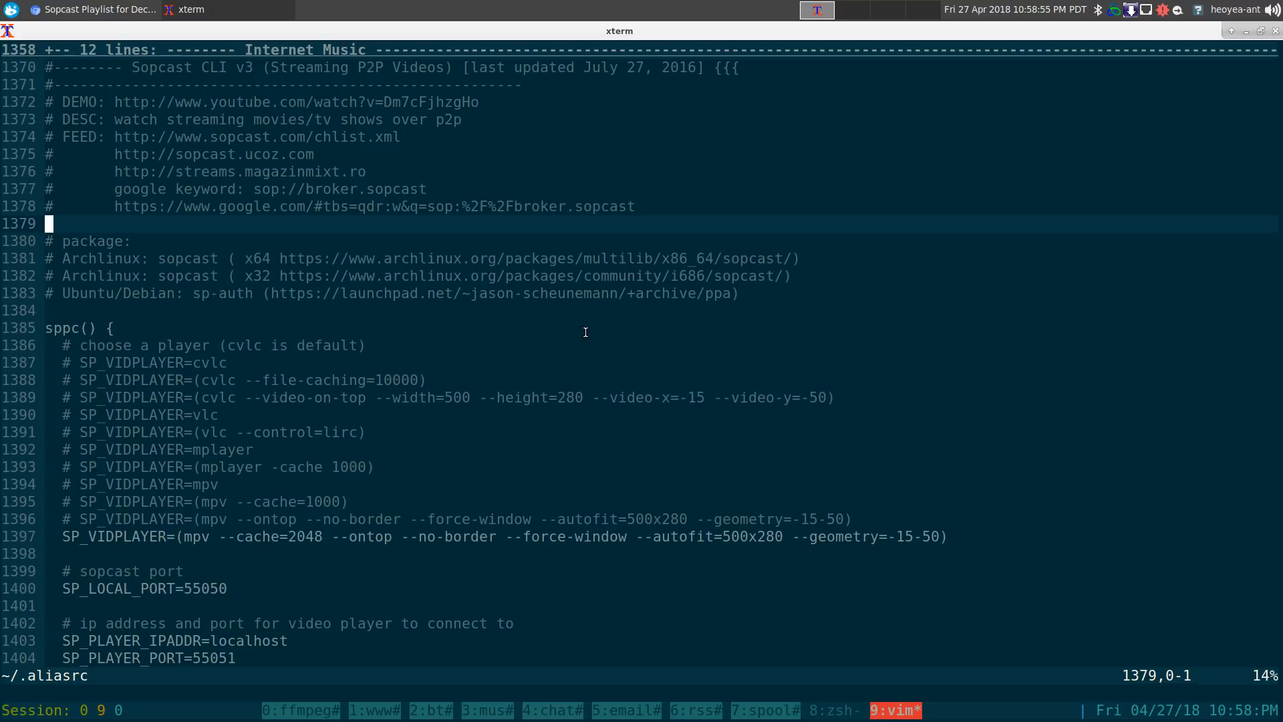
{"action": "mouse_move", "coordinate": [743, 284]}
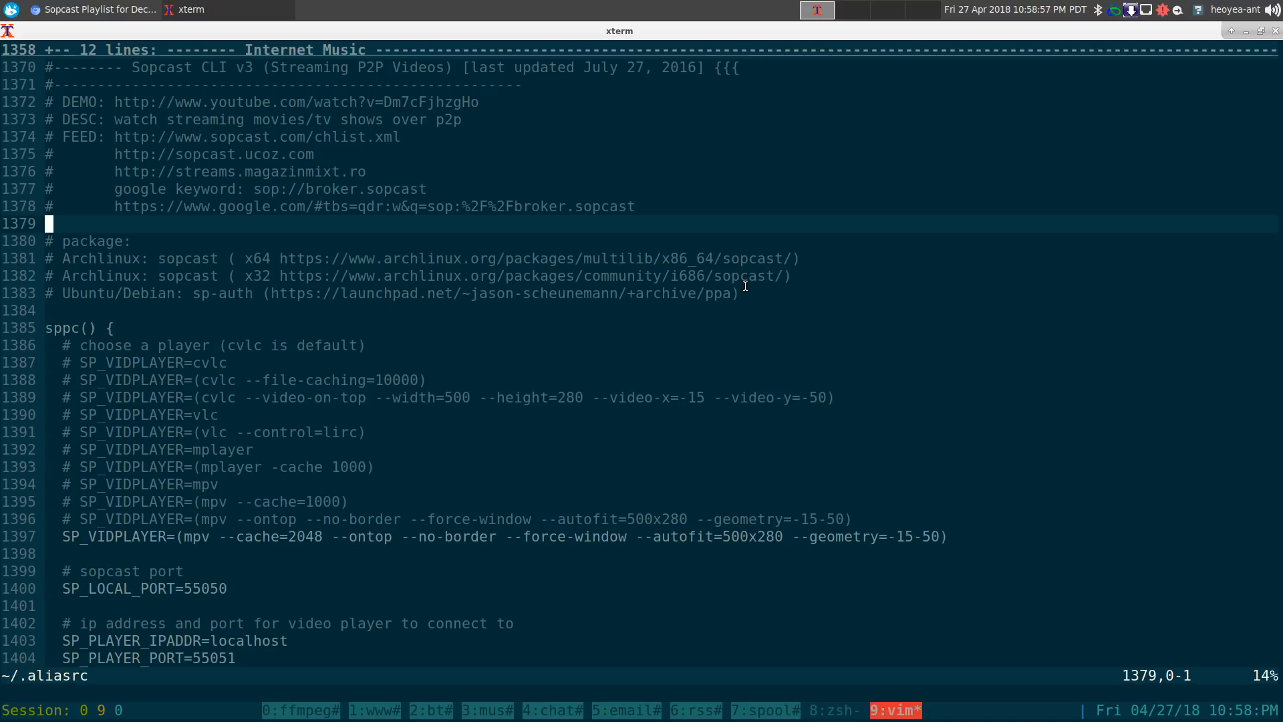